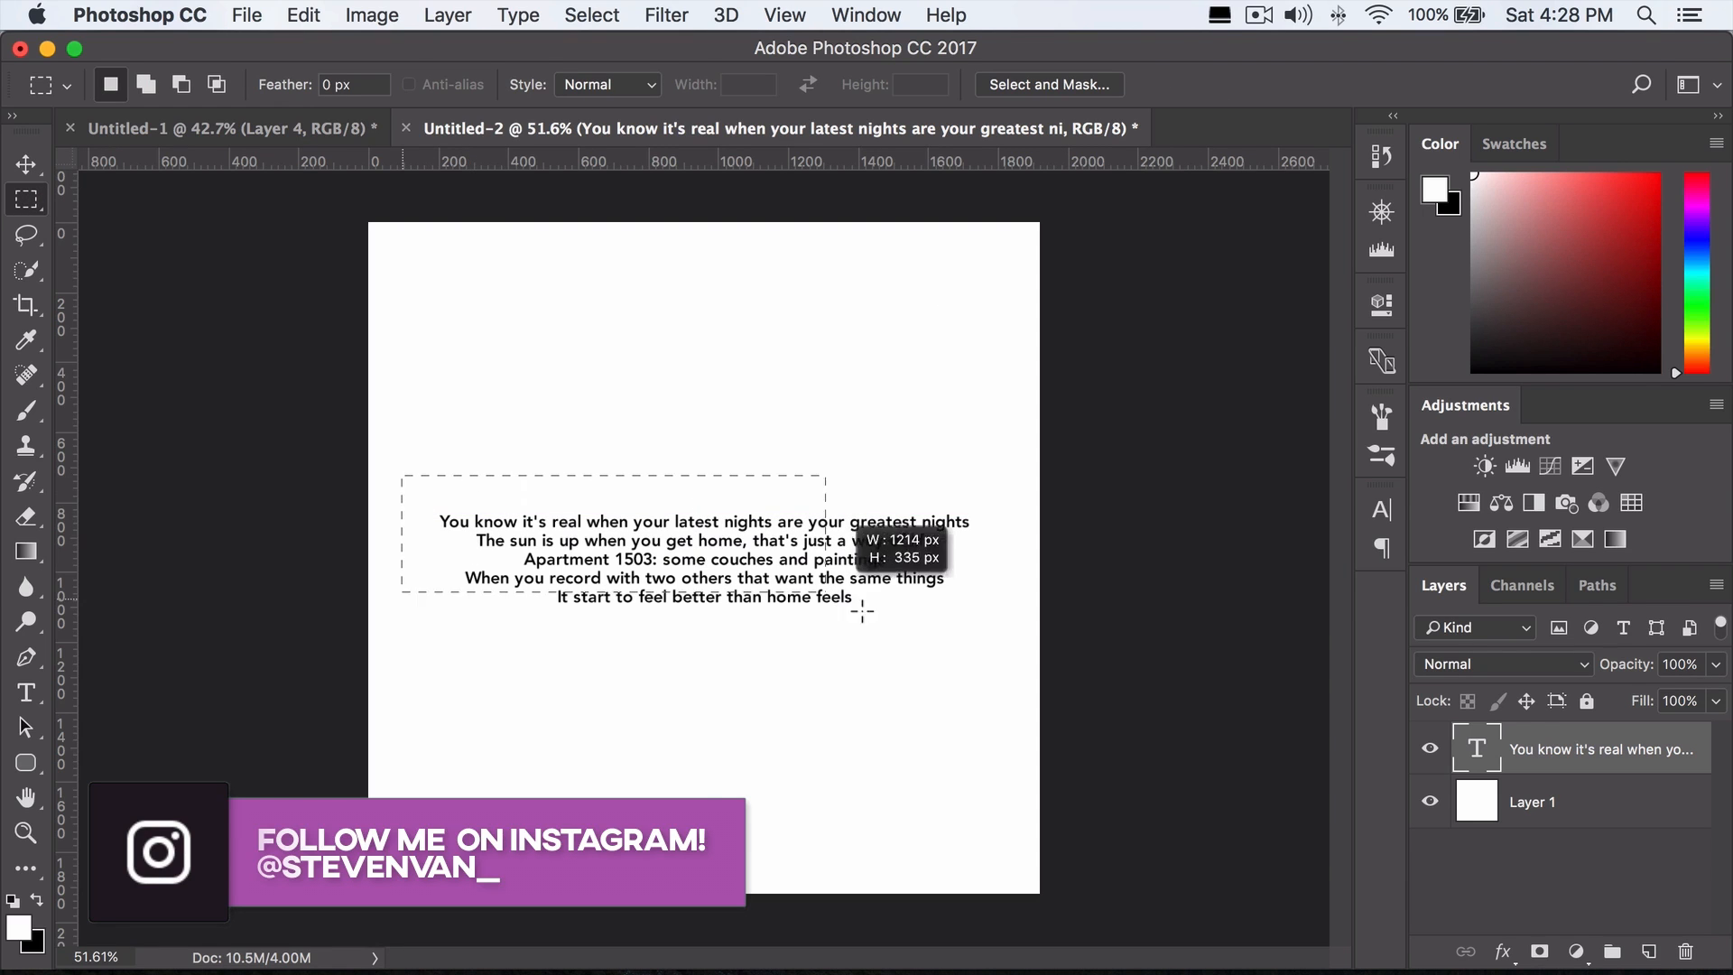
Step: Define the selected lyric text block as a new brush preset named 'dra'
click(302, 15)
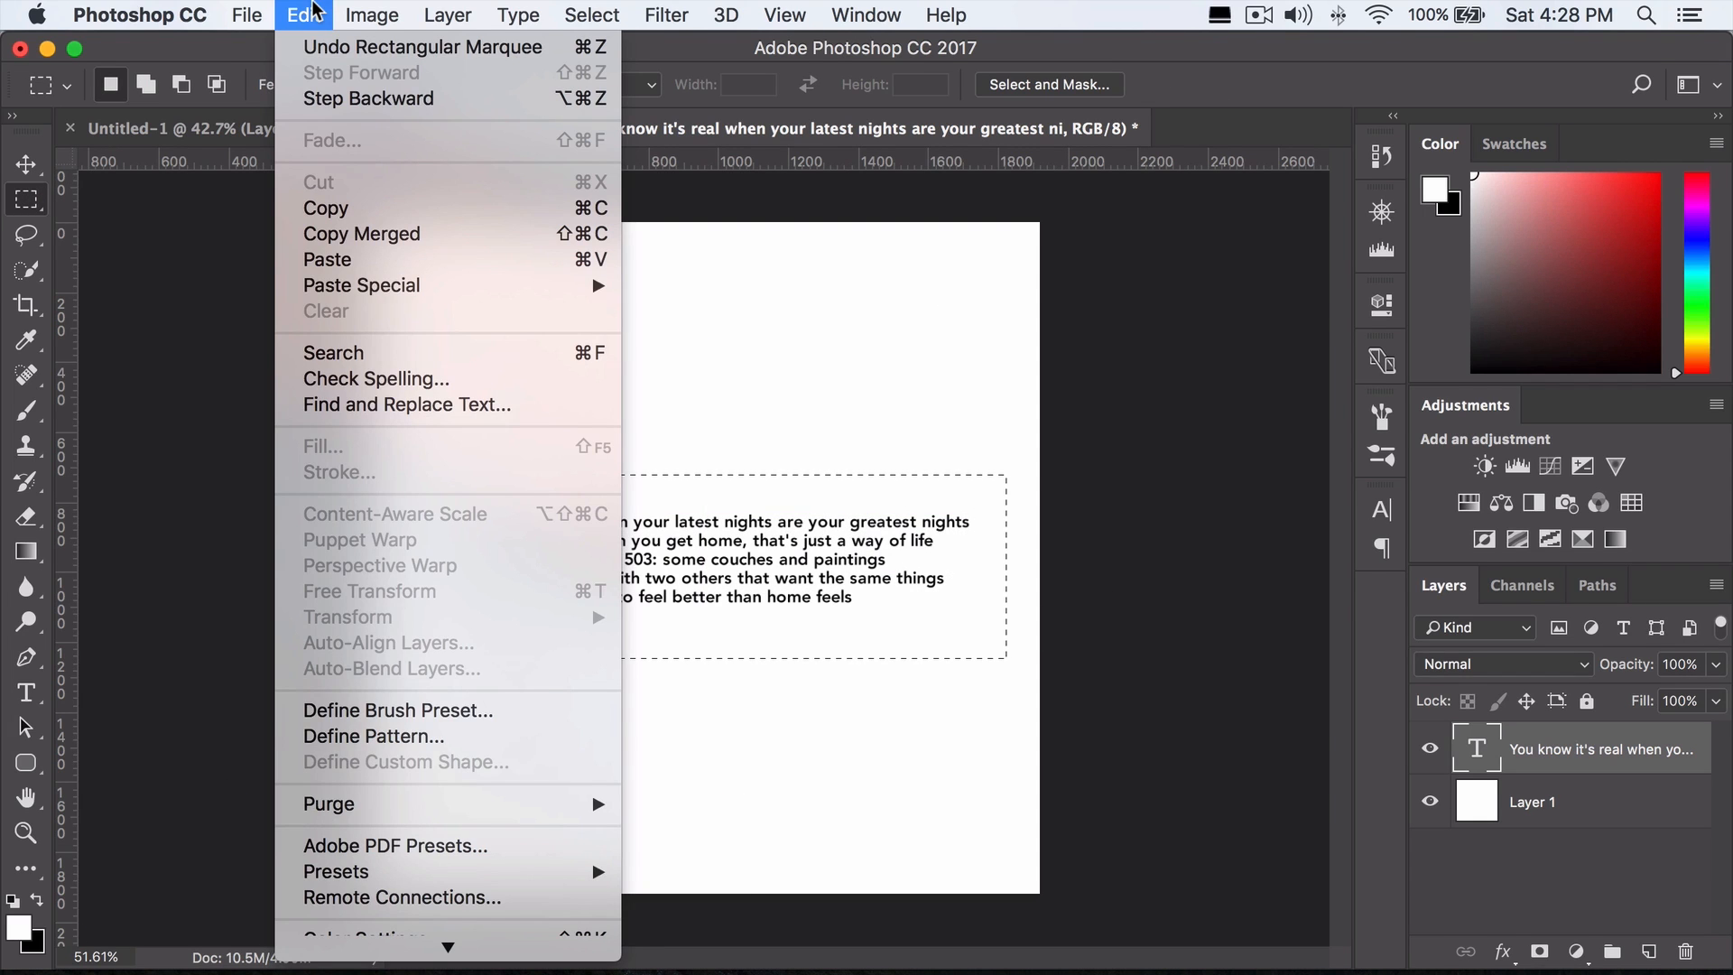
click(398, 710)
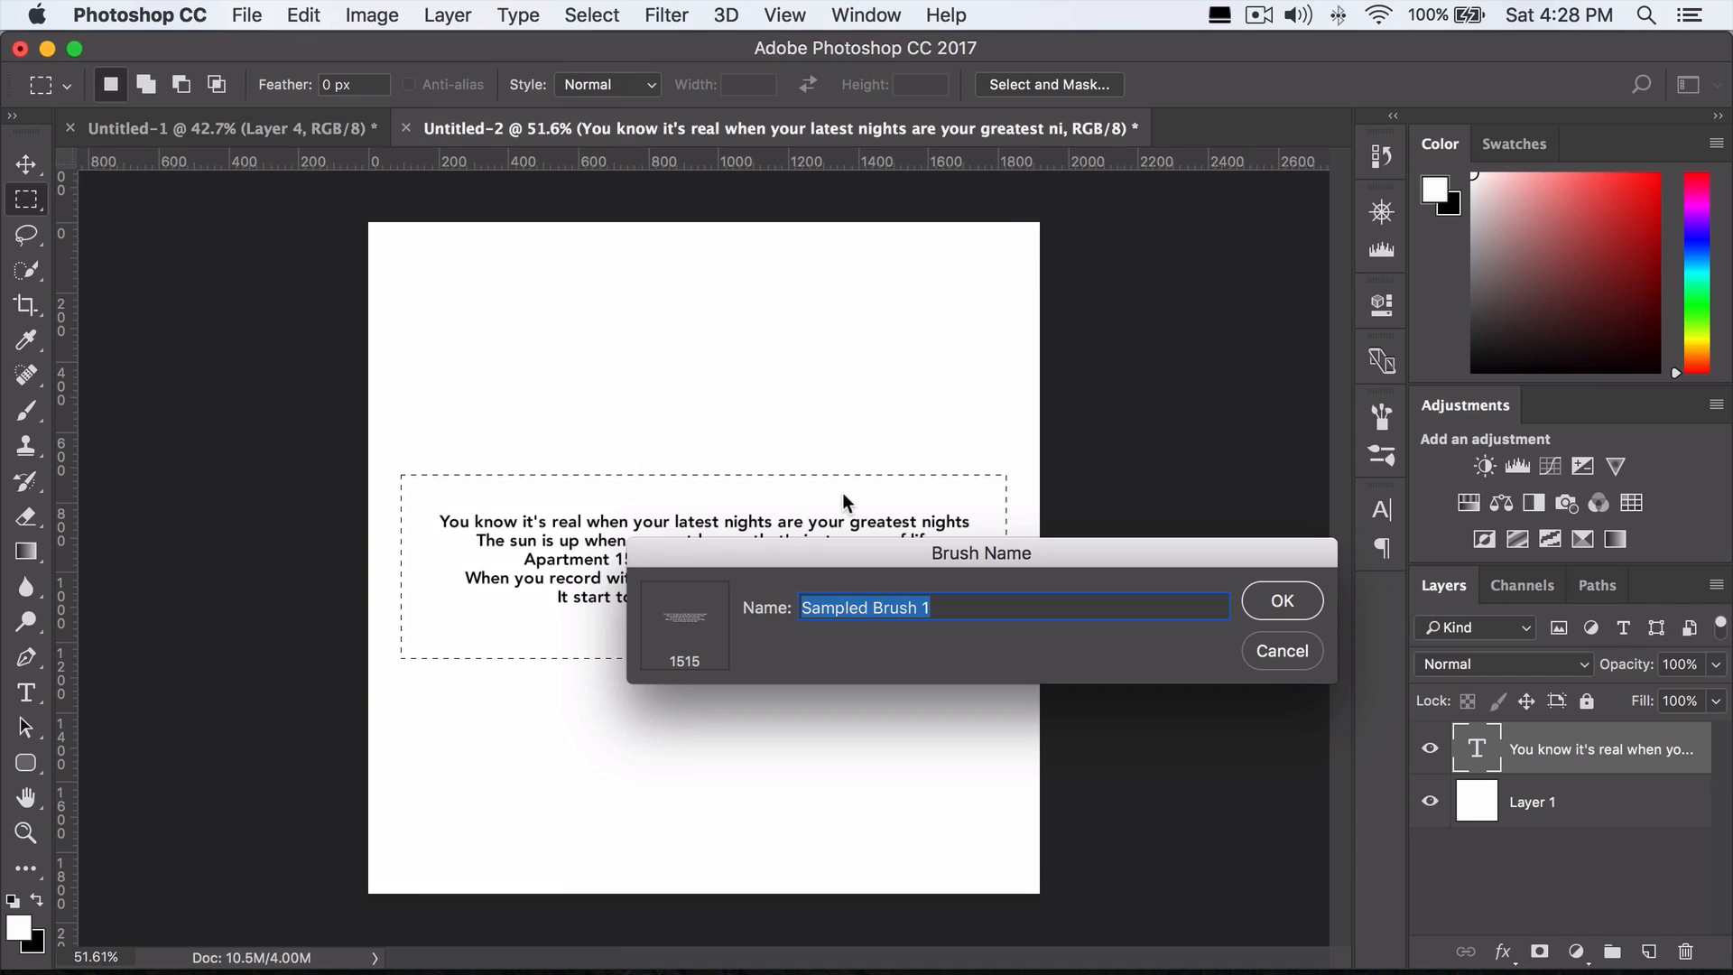
text(dra)
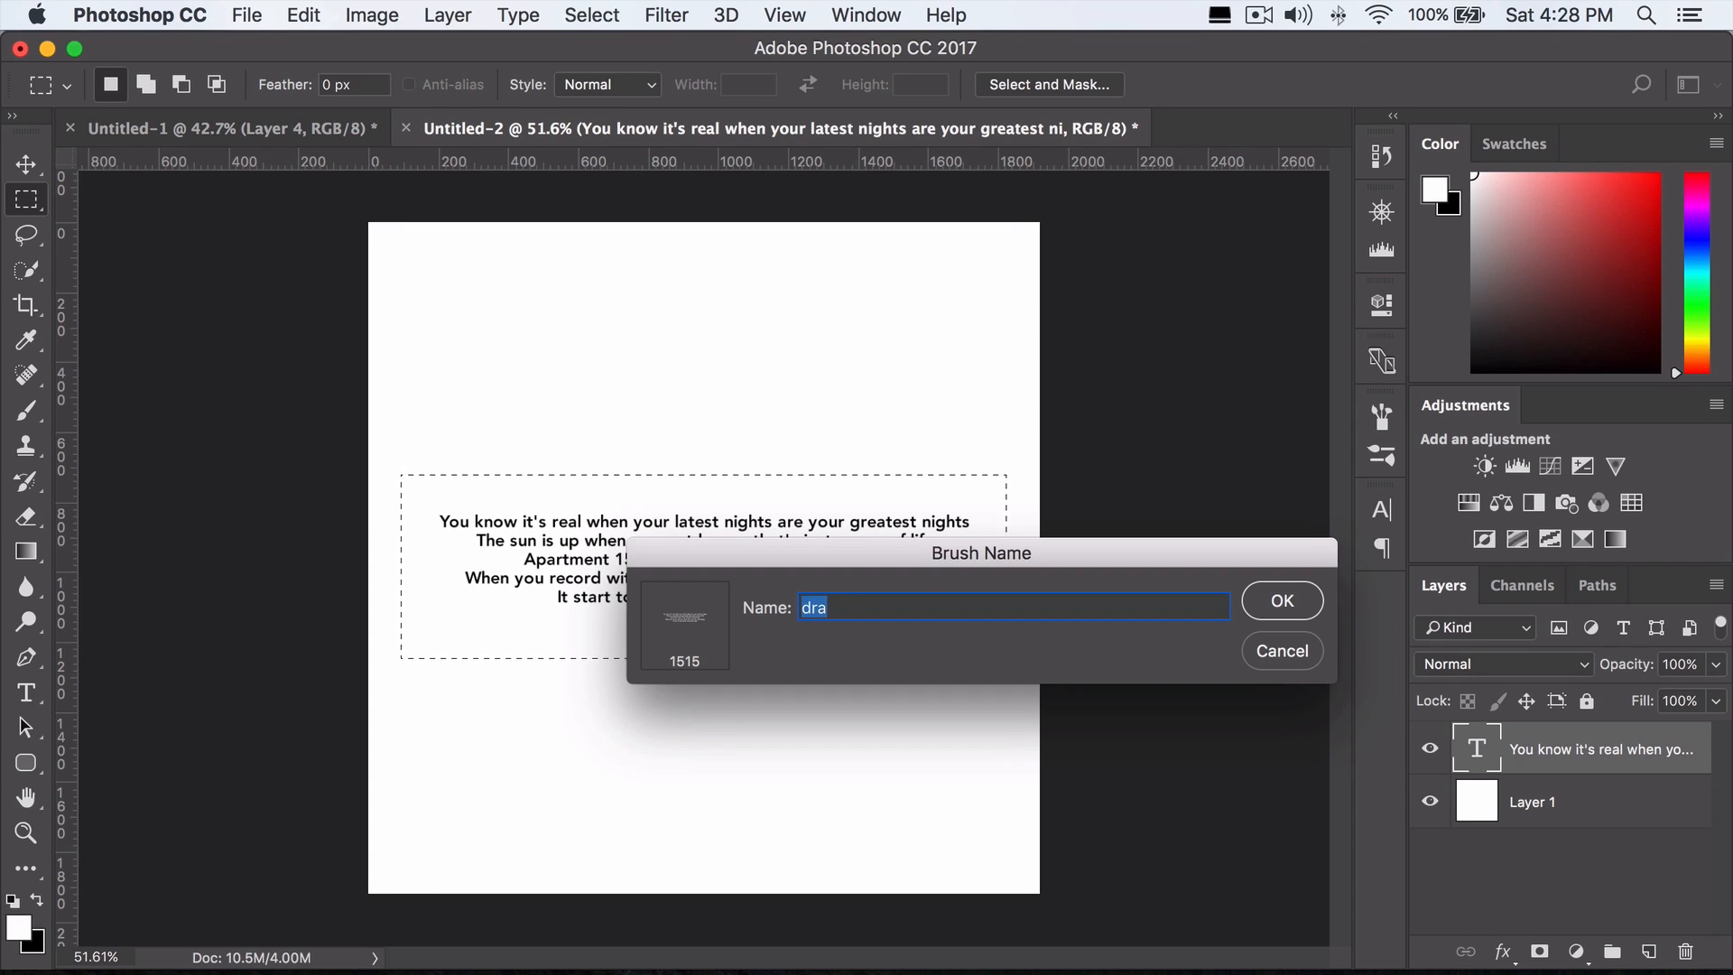
click(1281, 601)
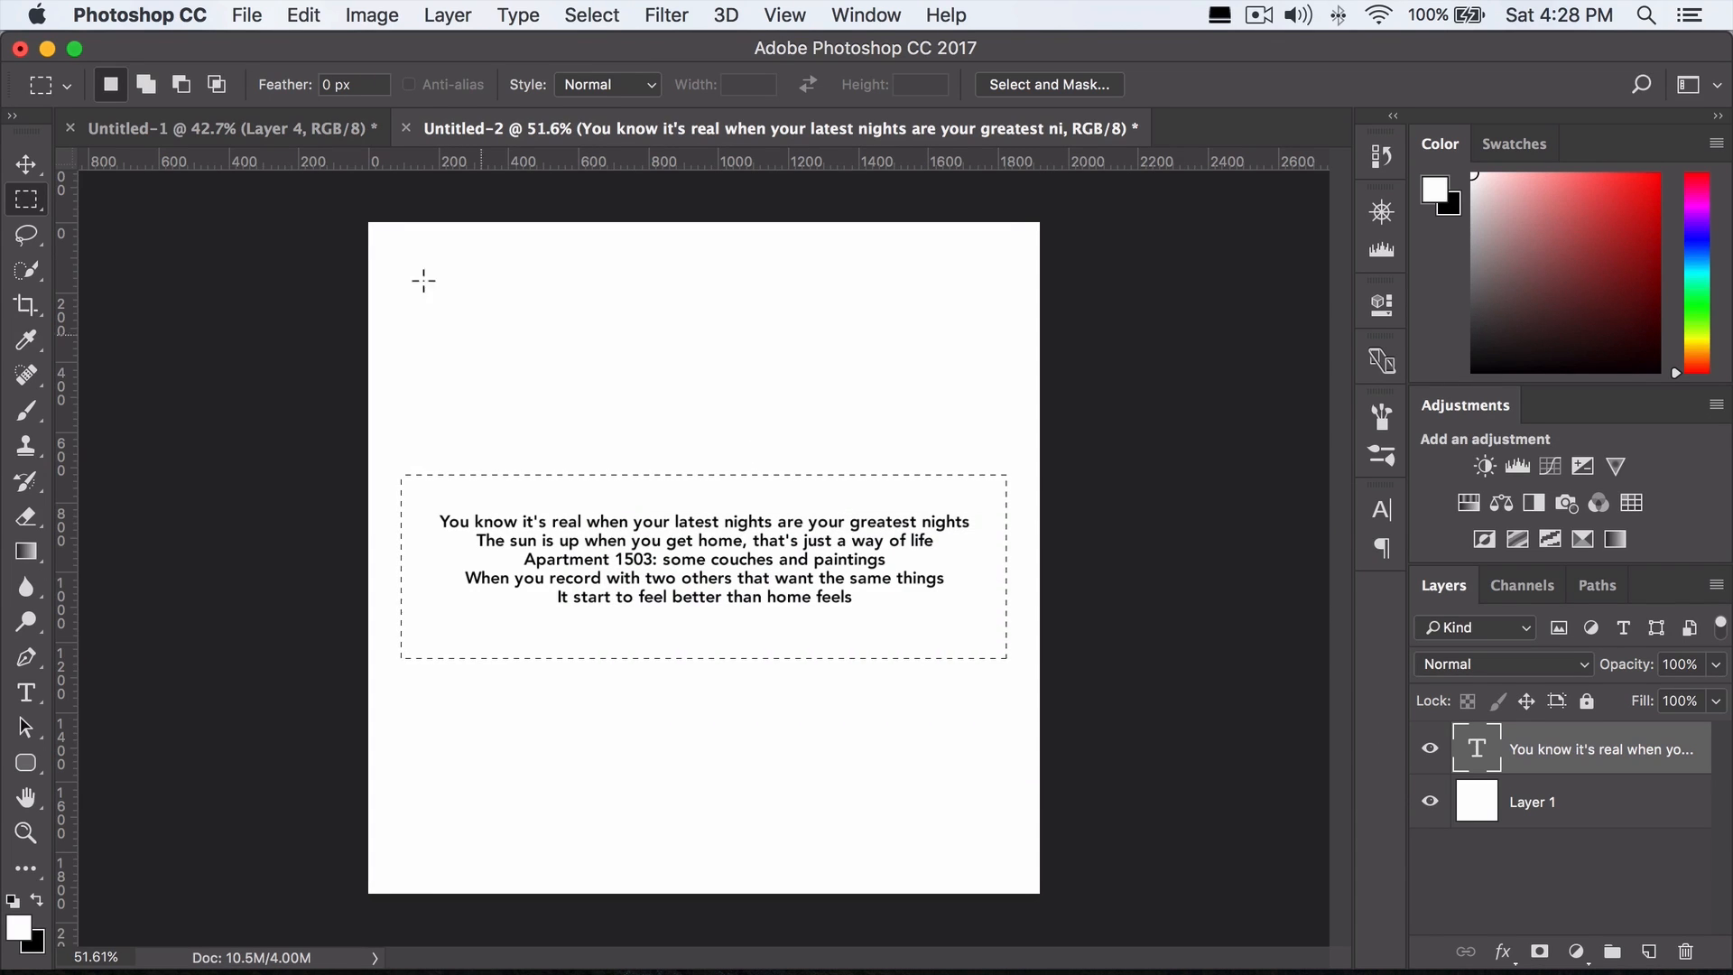
Step: In Untitled-1, add two layers below Layer 4 and fill the bottom Layer 5 with black
click(222, 128)
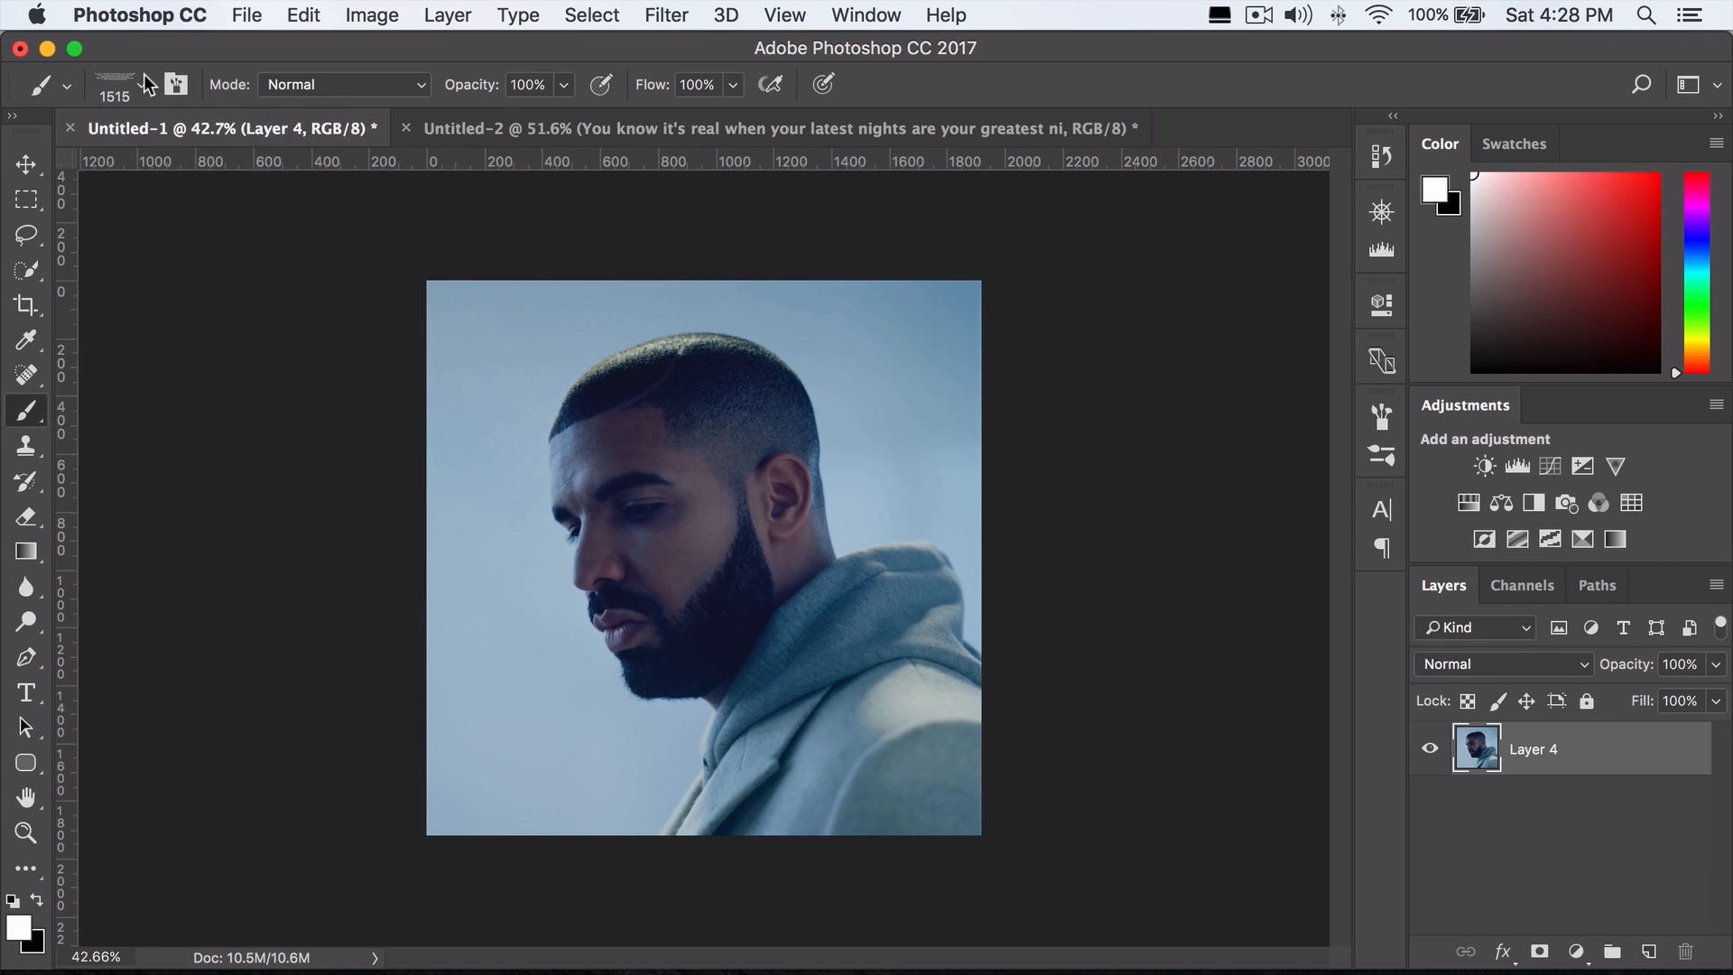
mouse_move(1653, 941)
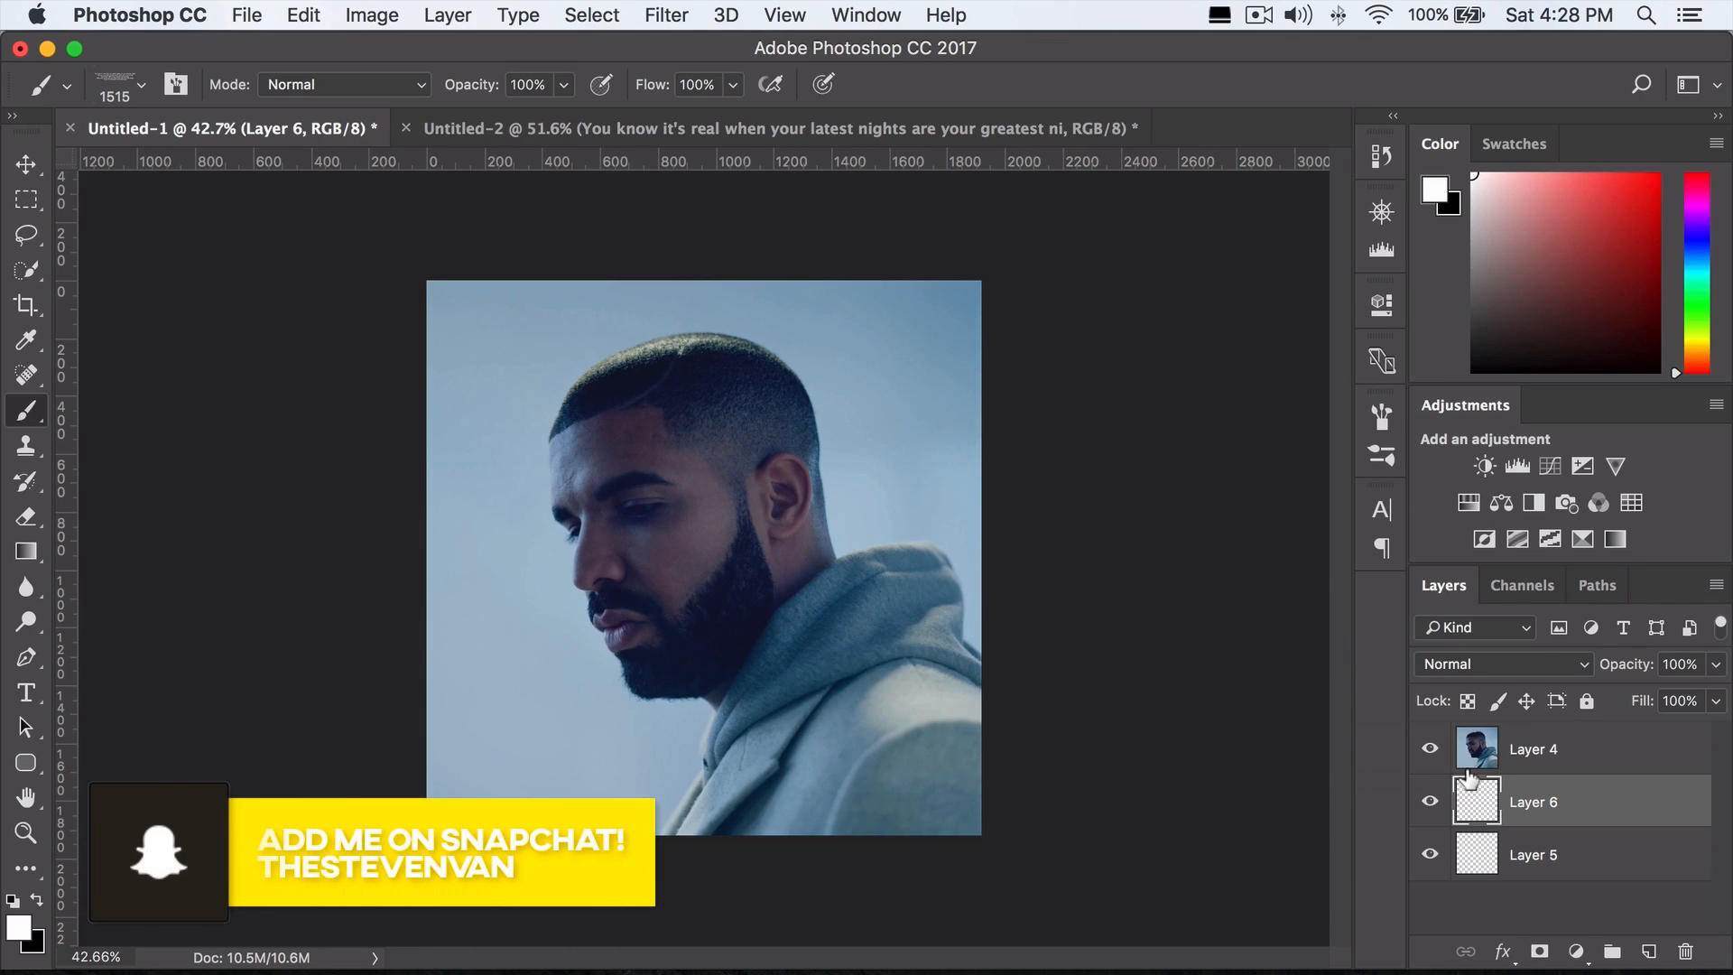
click(1532, 853)
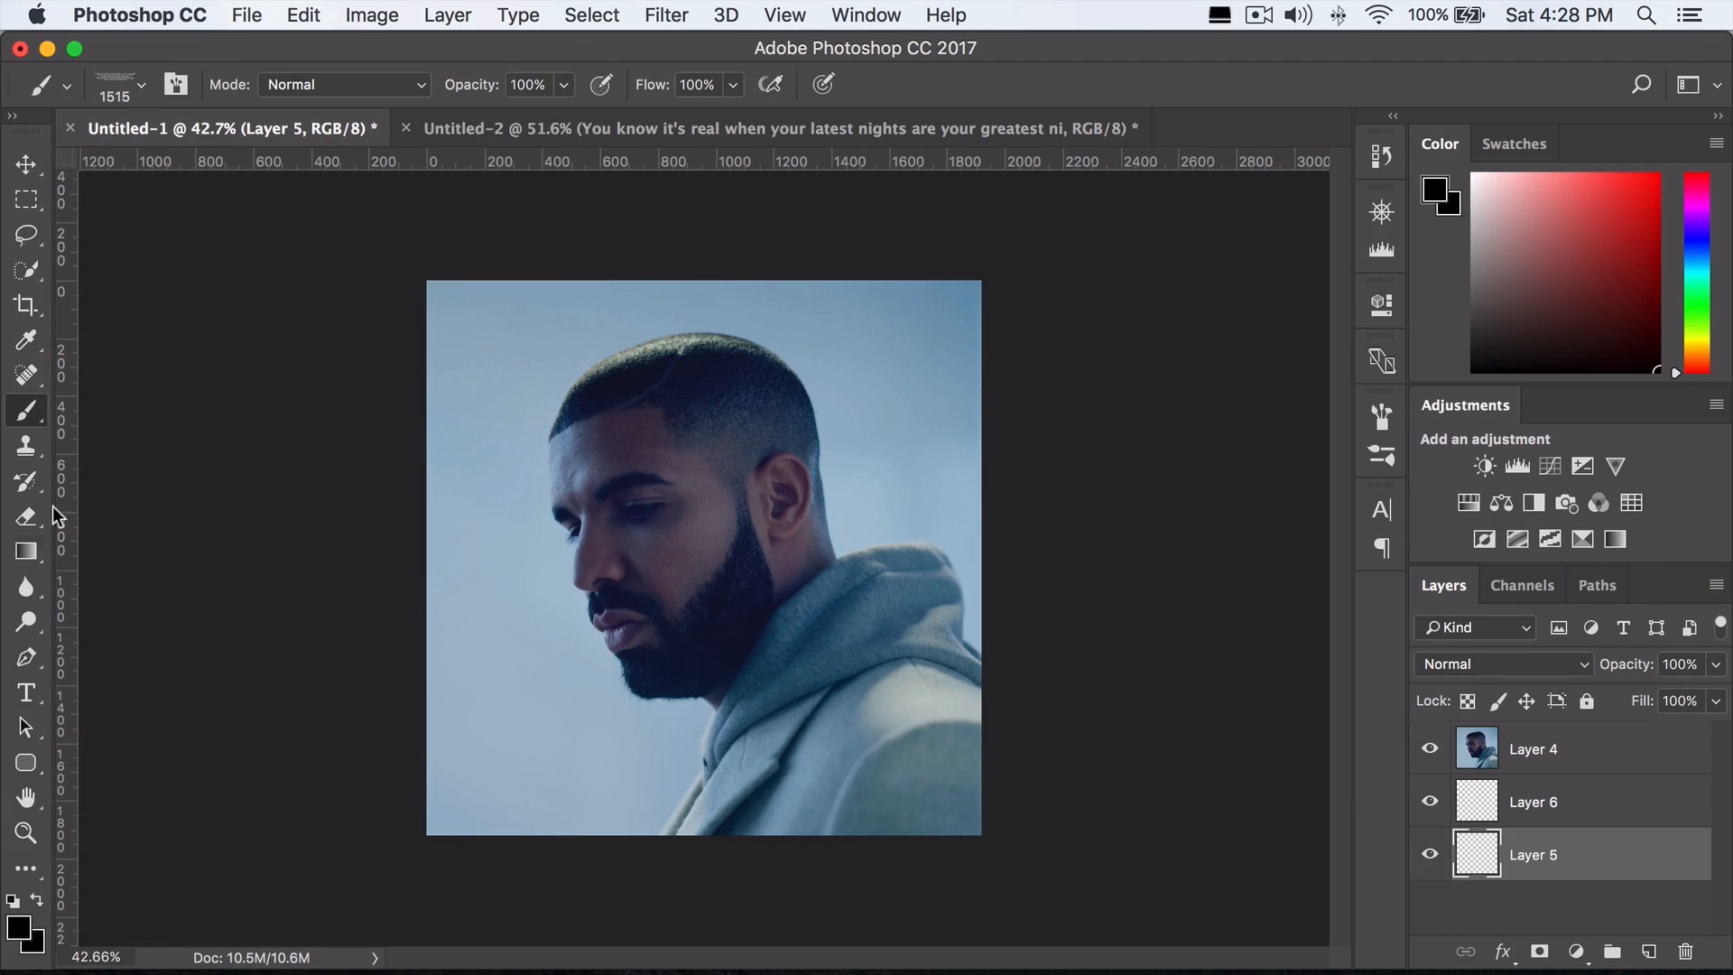
click(26, 163)
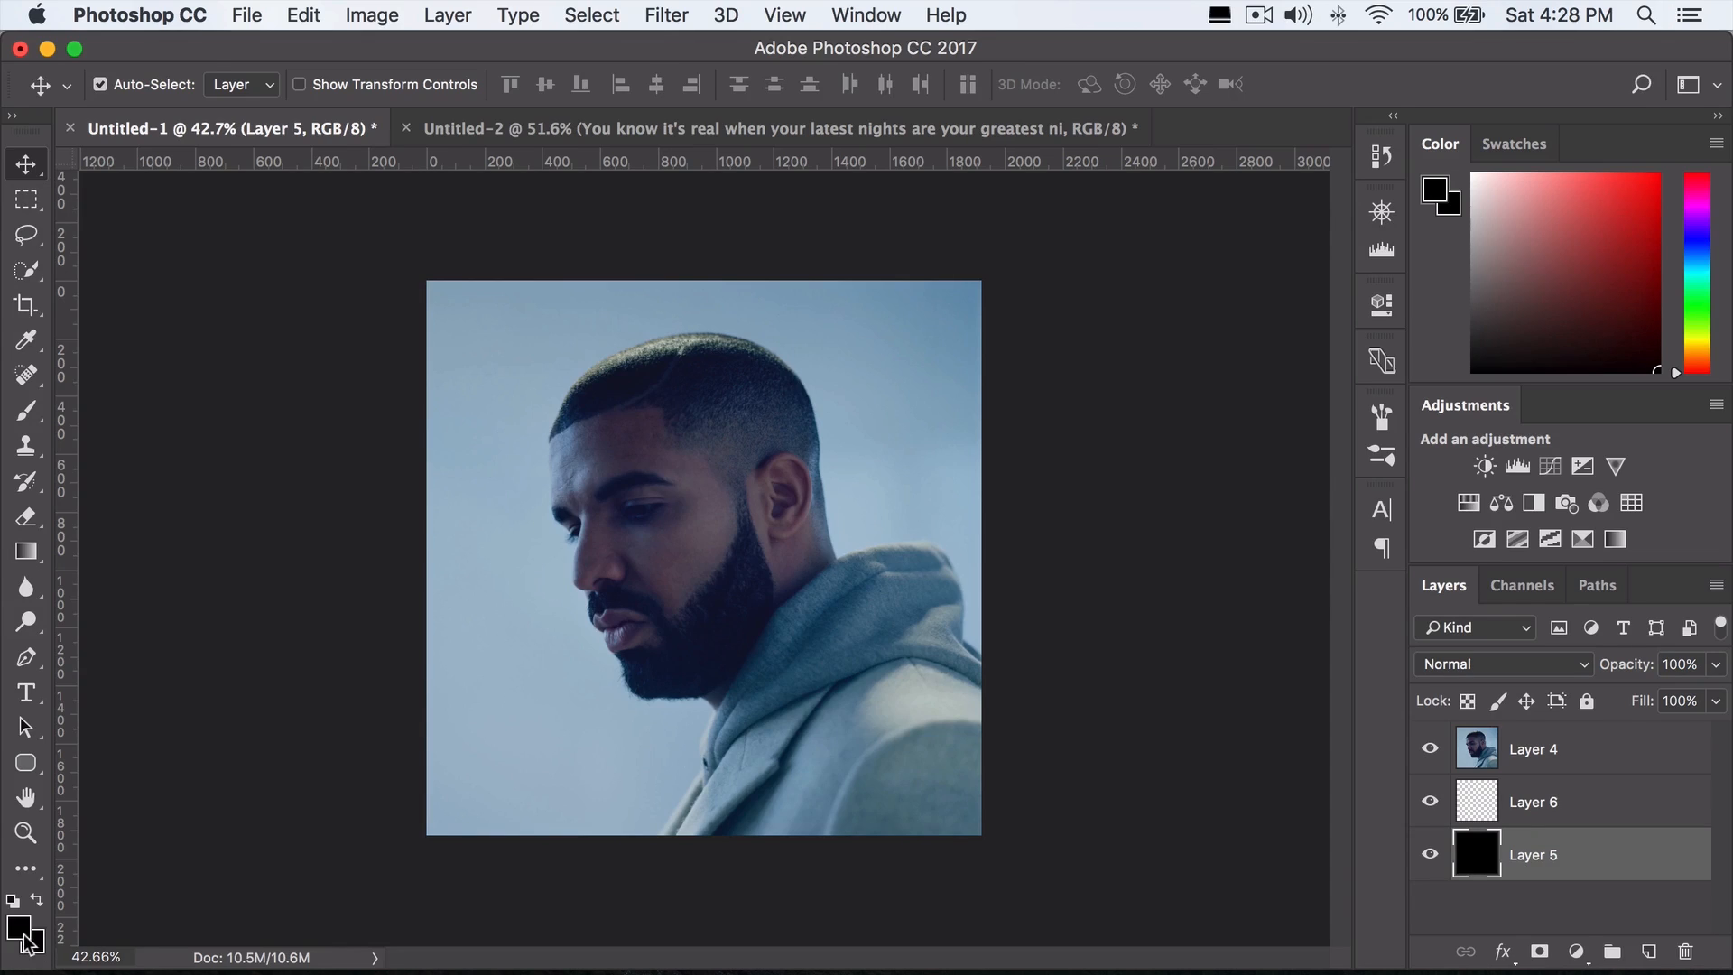
click(19, 938)
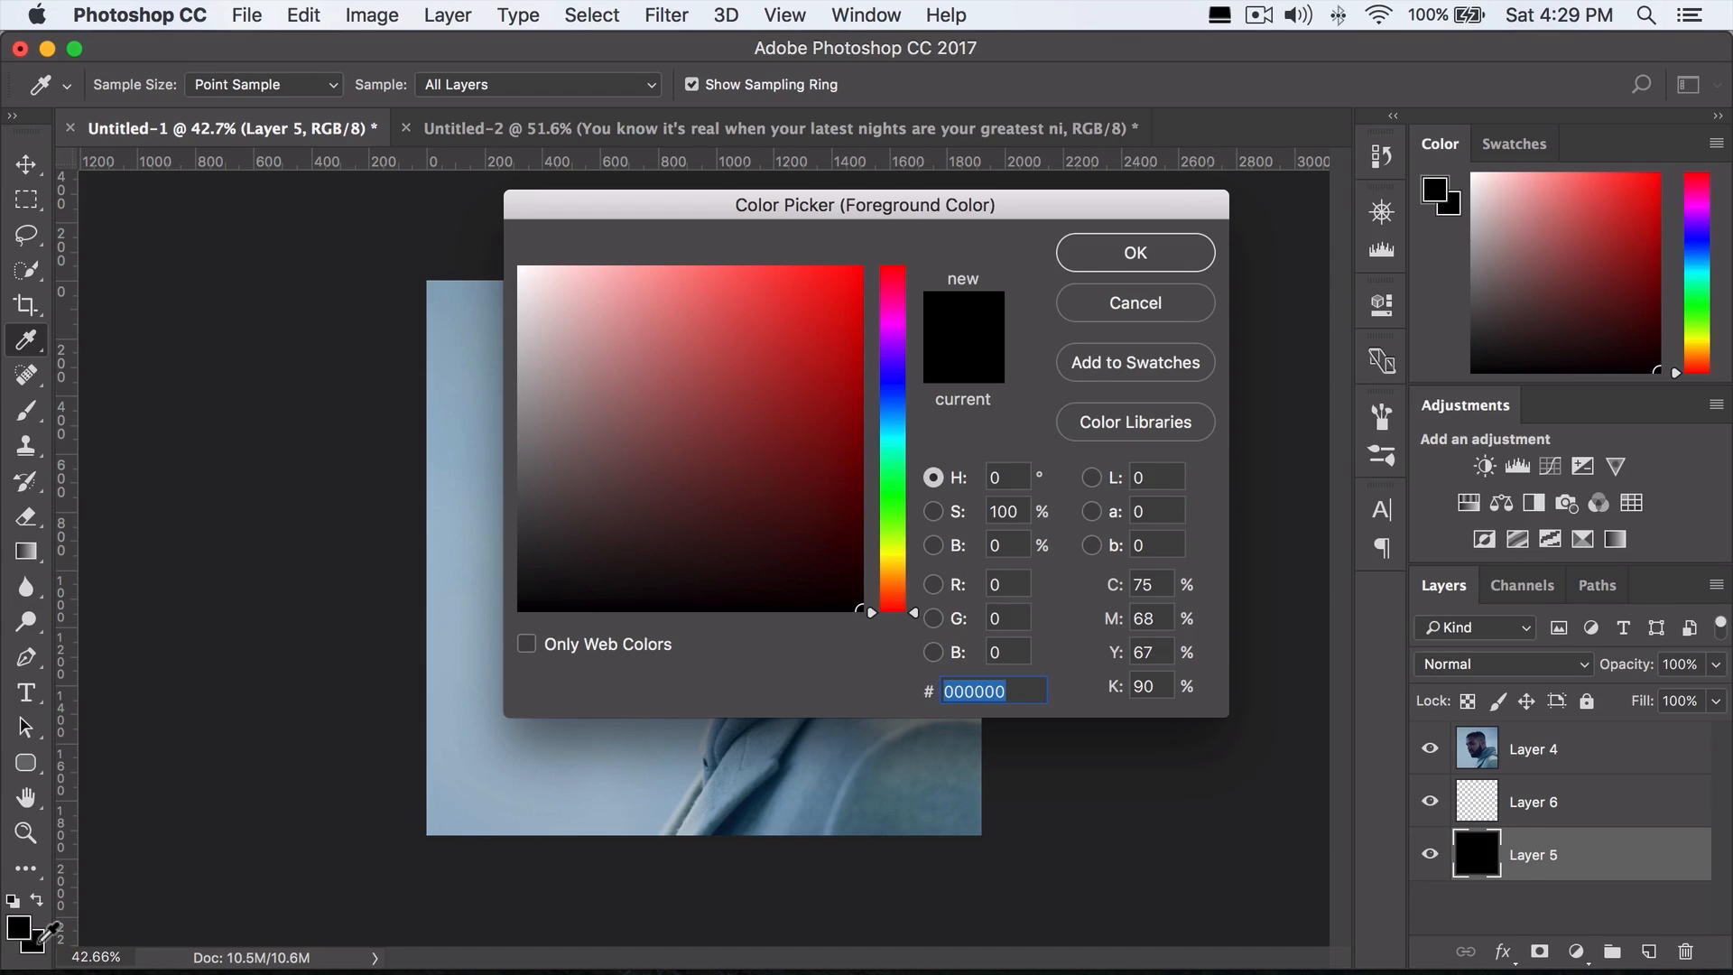
click(1133, 303)
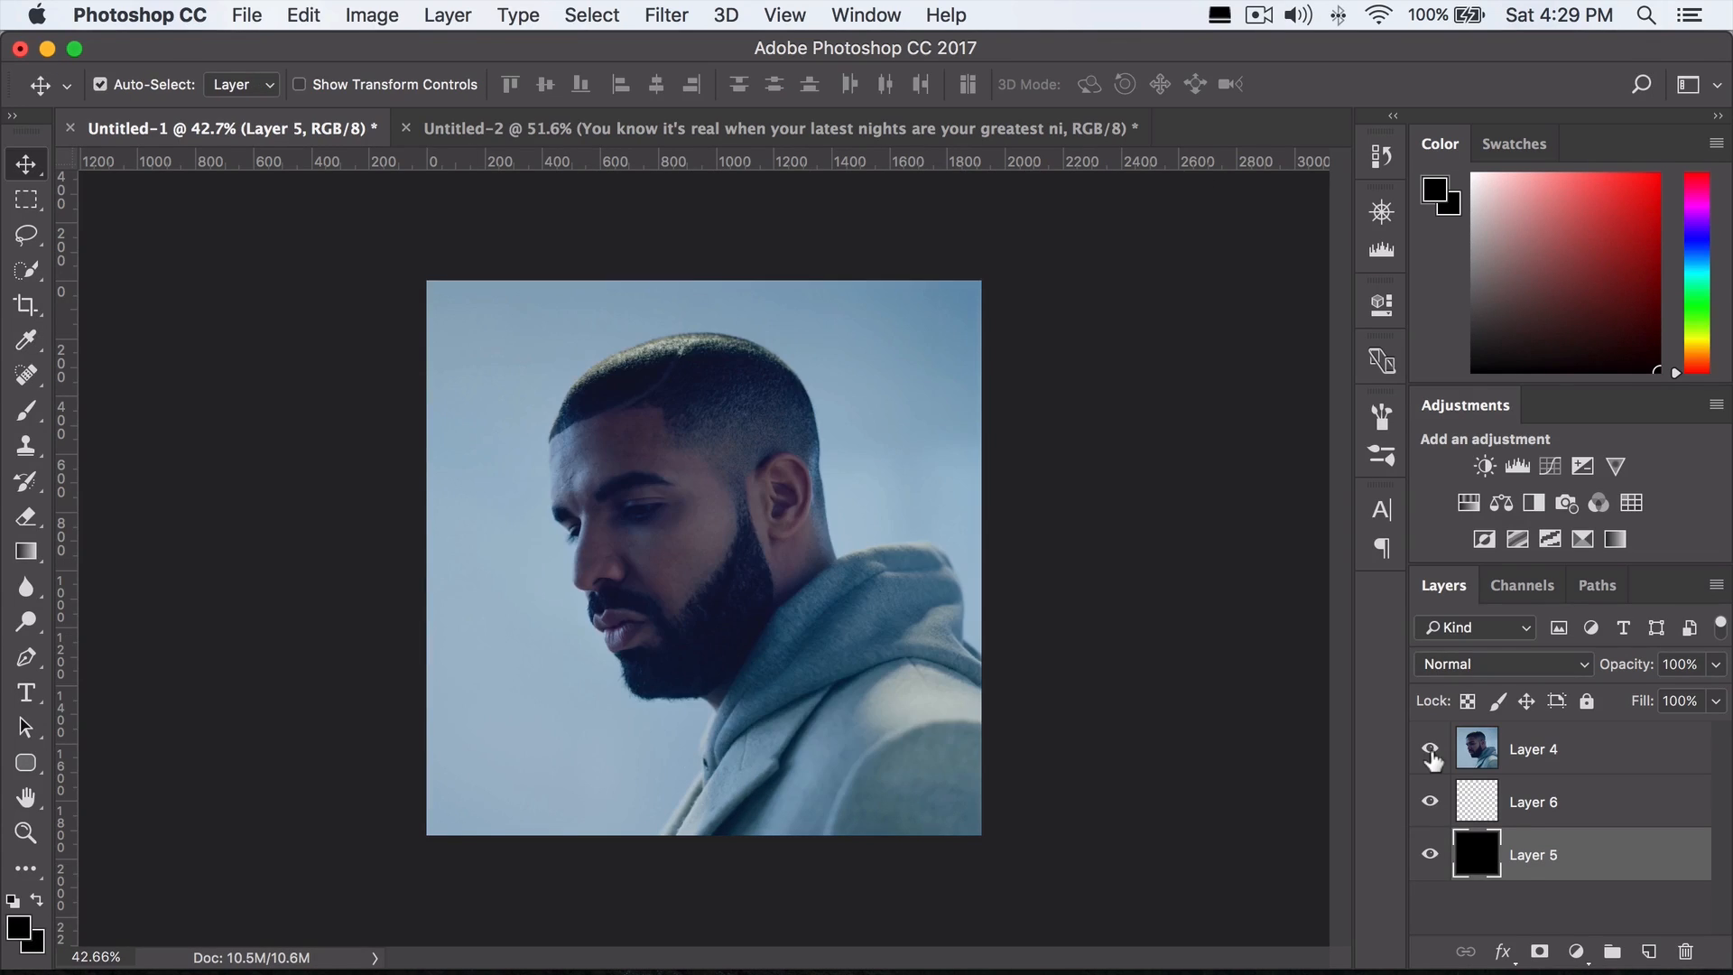
Step: Make Layer 4, the portrait, a clipping mask over the empty layer beneath it
click(1429, 748)
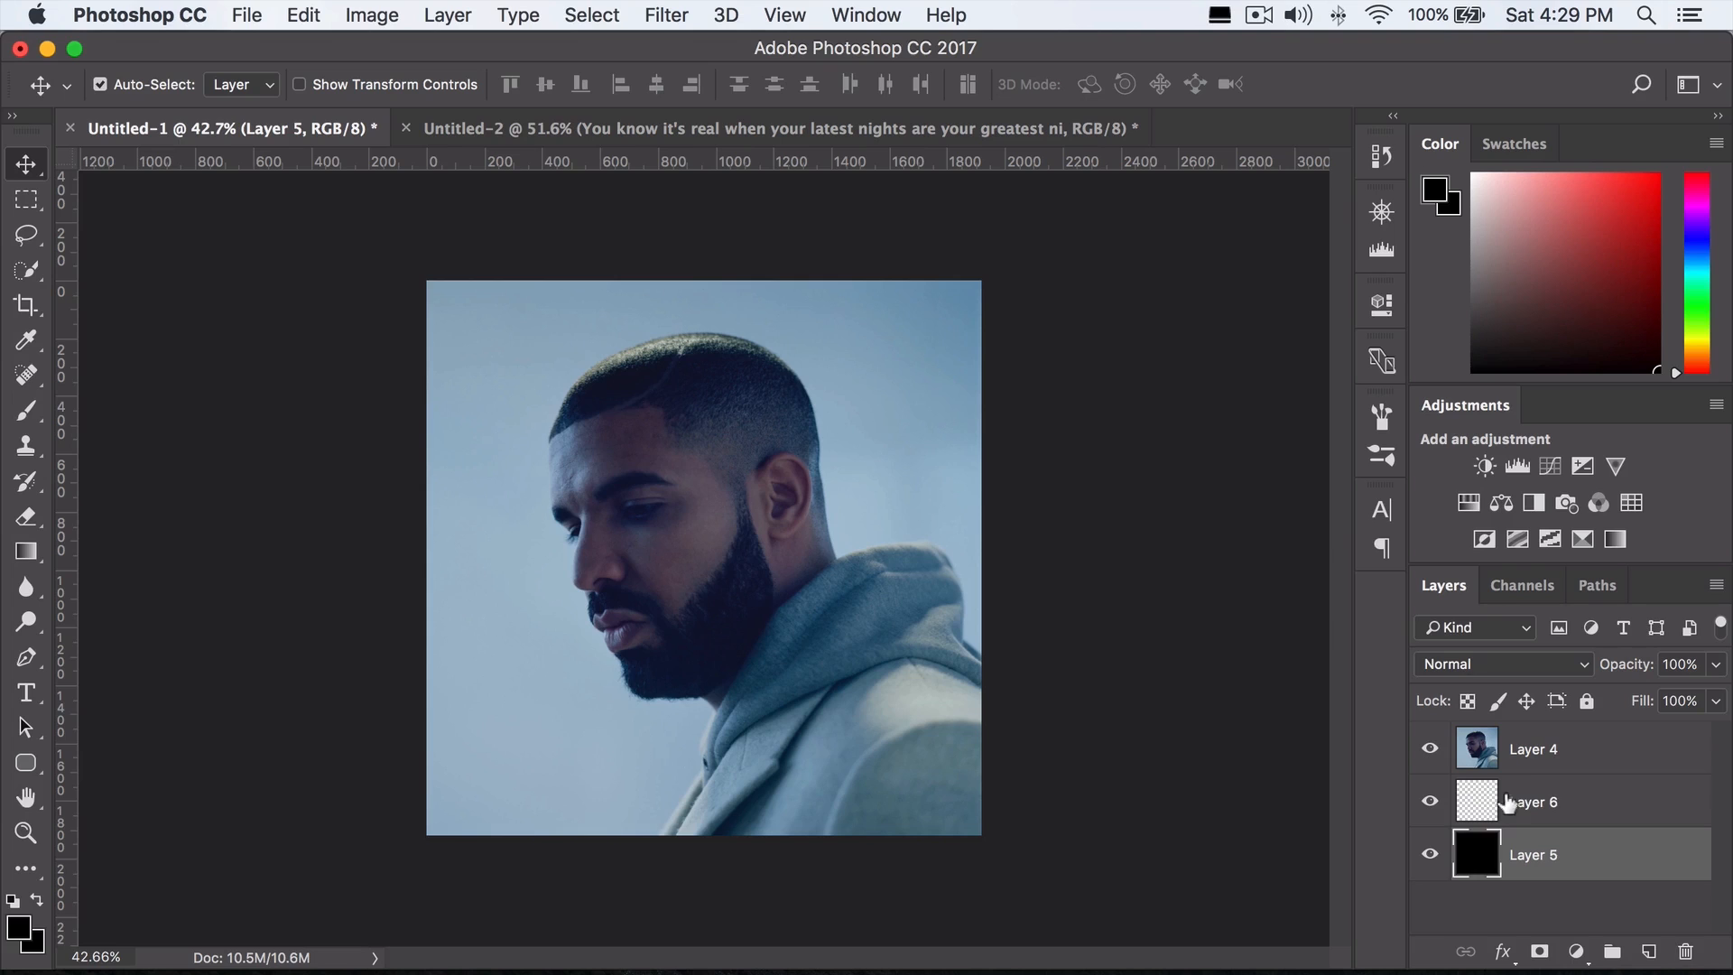
click(1535, 749)
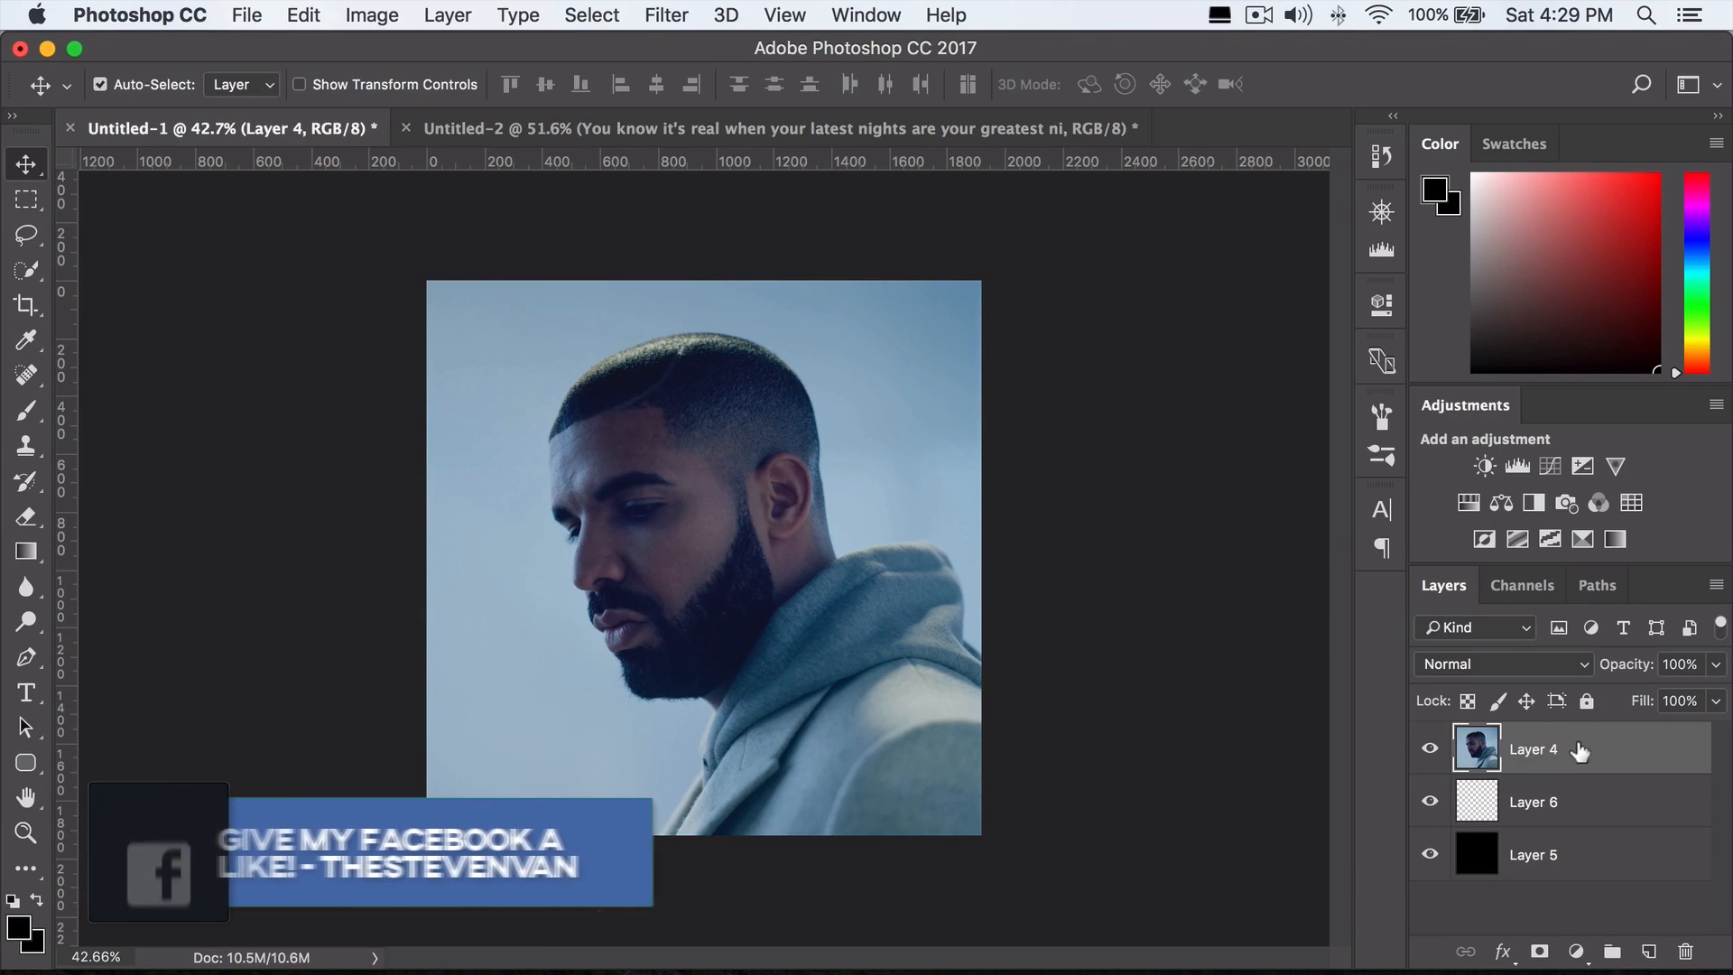
right_click(1535, 749)
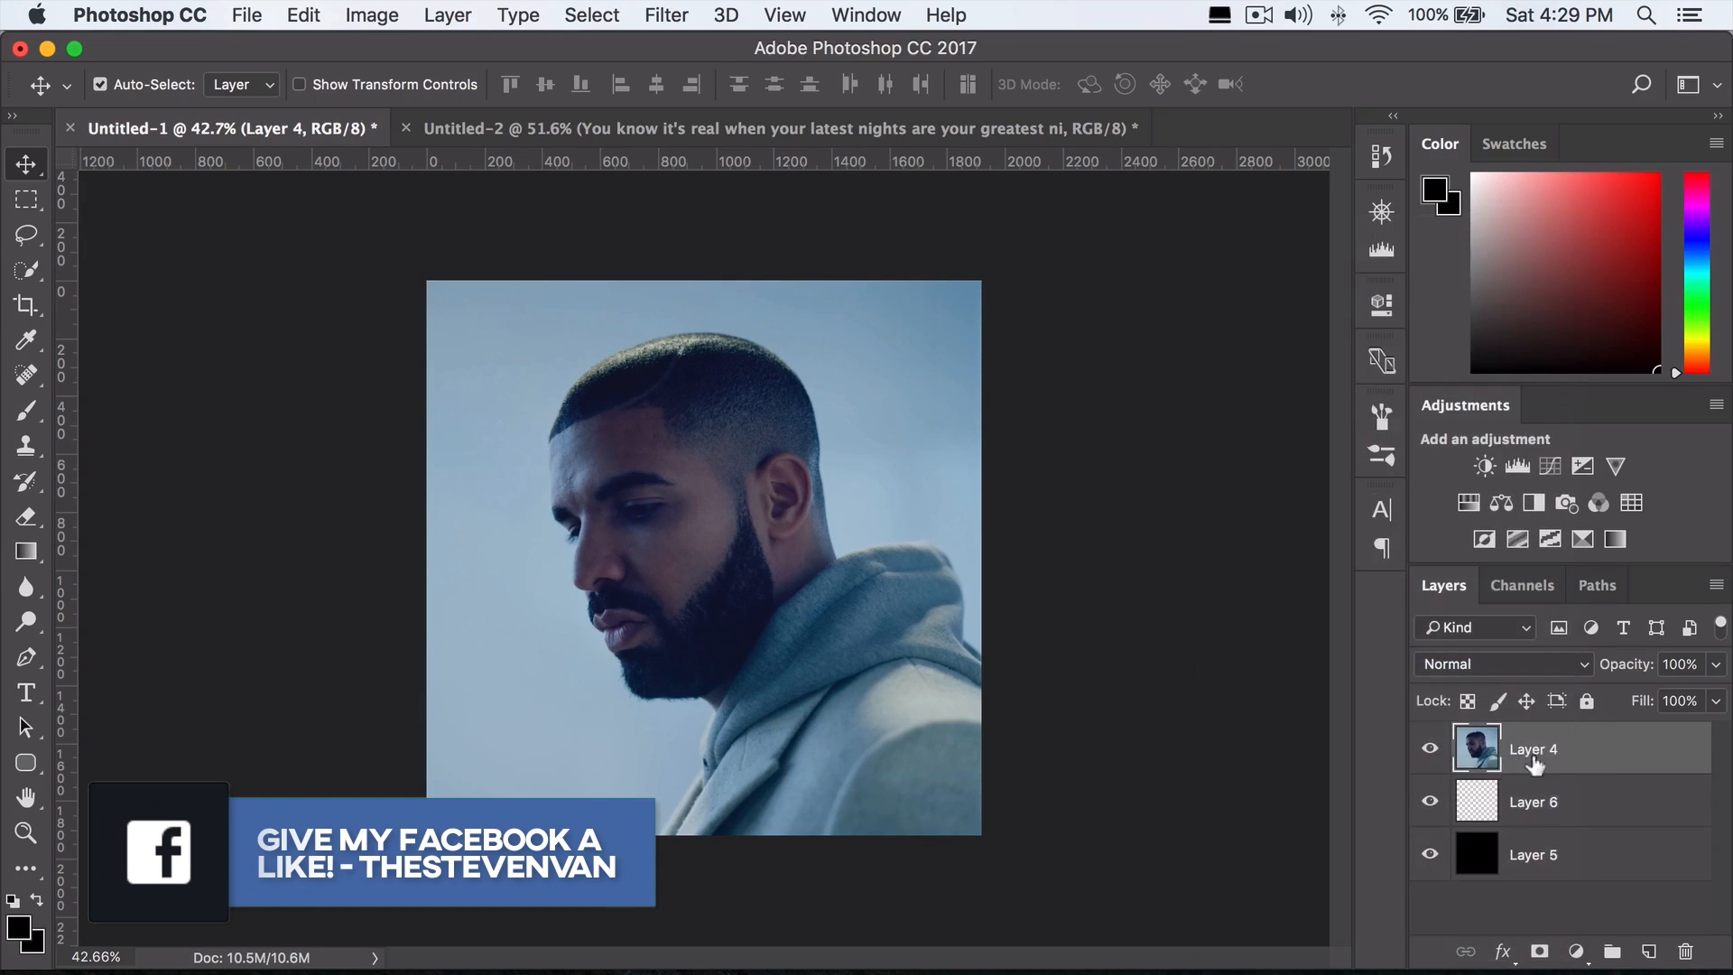
click(1533, 802)
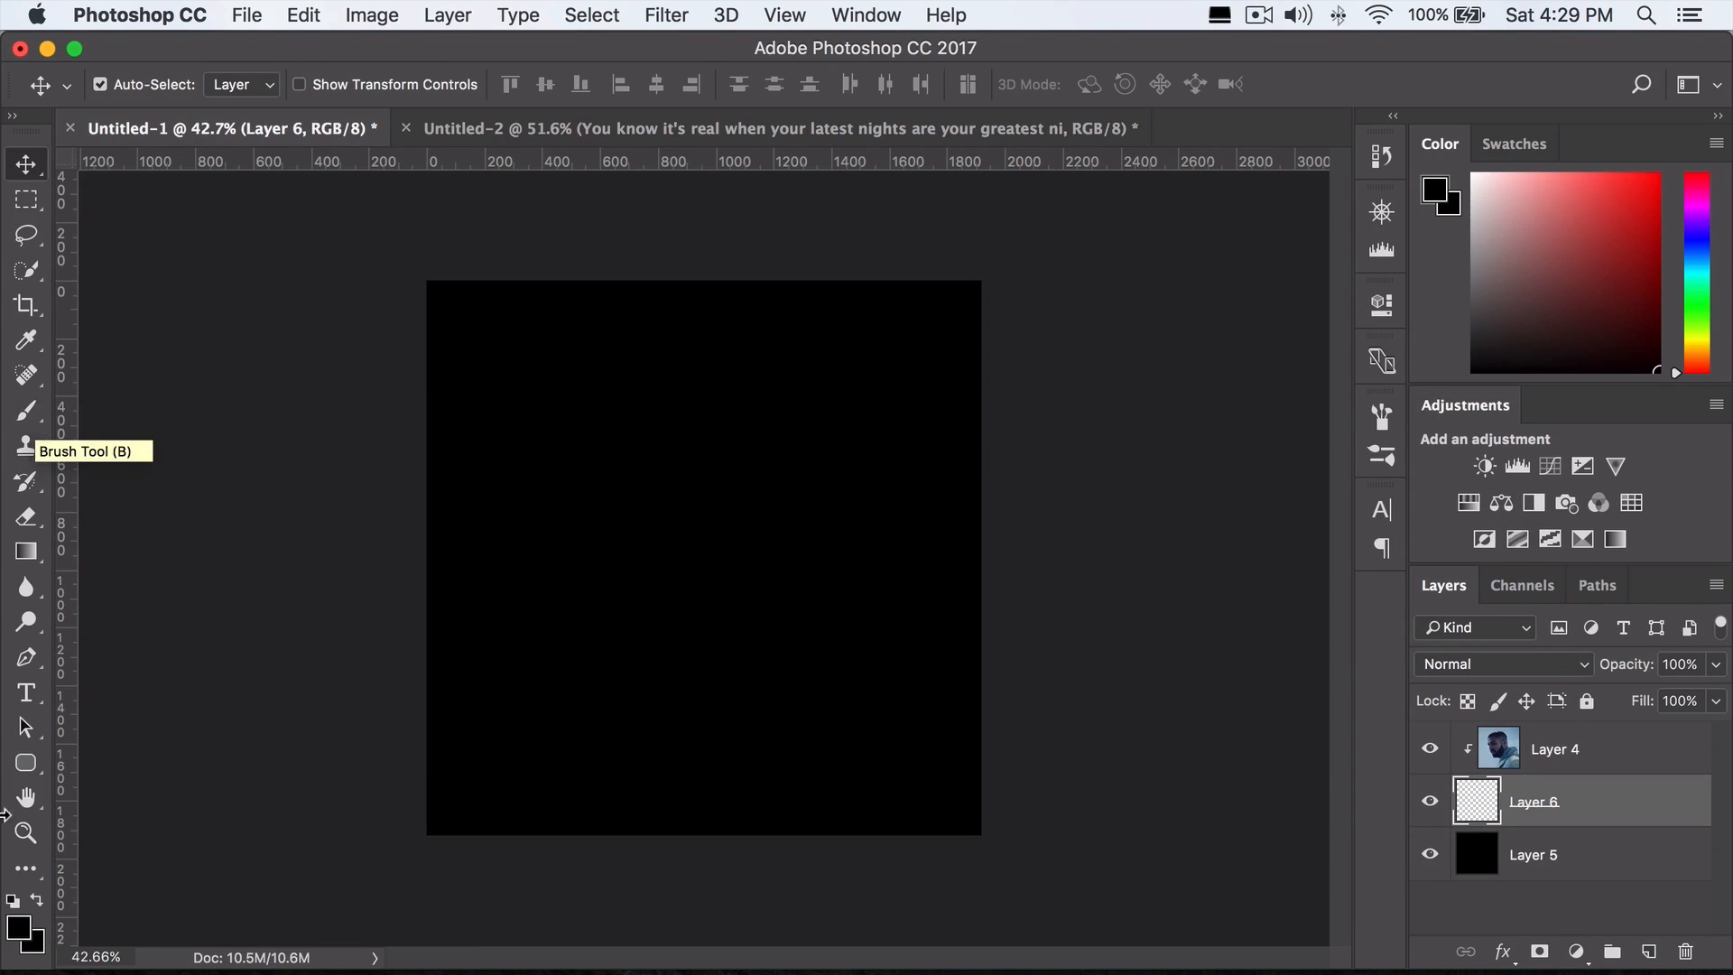
Step: Set the foreground colour to white and shrink the lyrics brush for stamping on Layer 6
click(1438, 188)
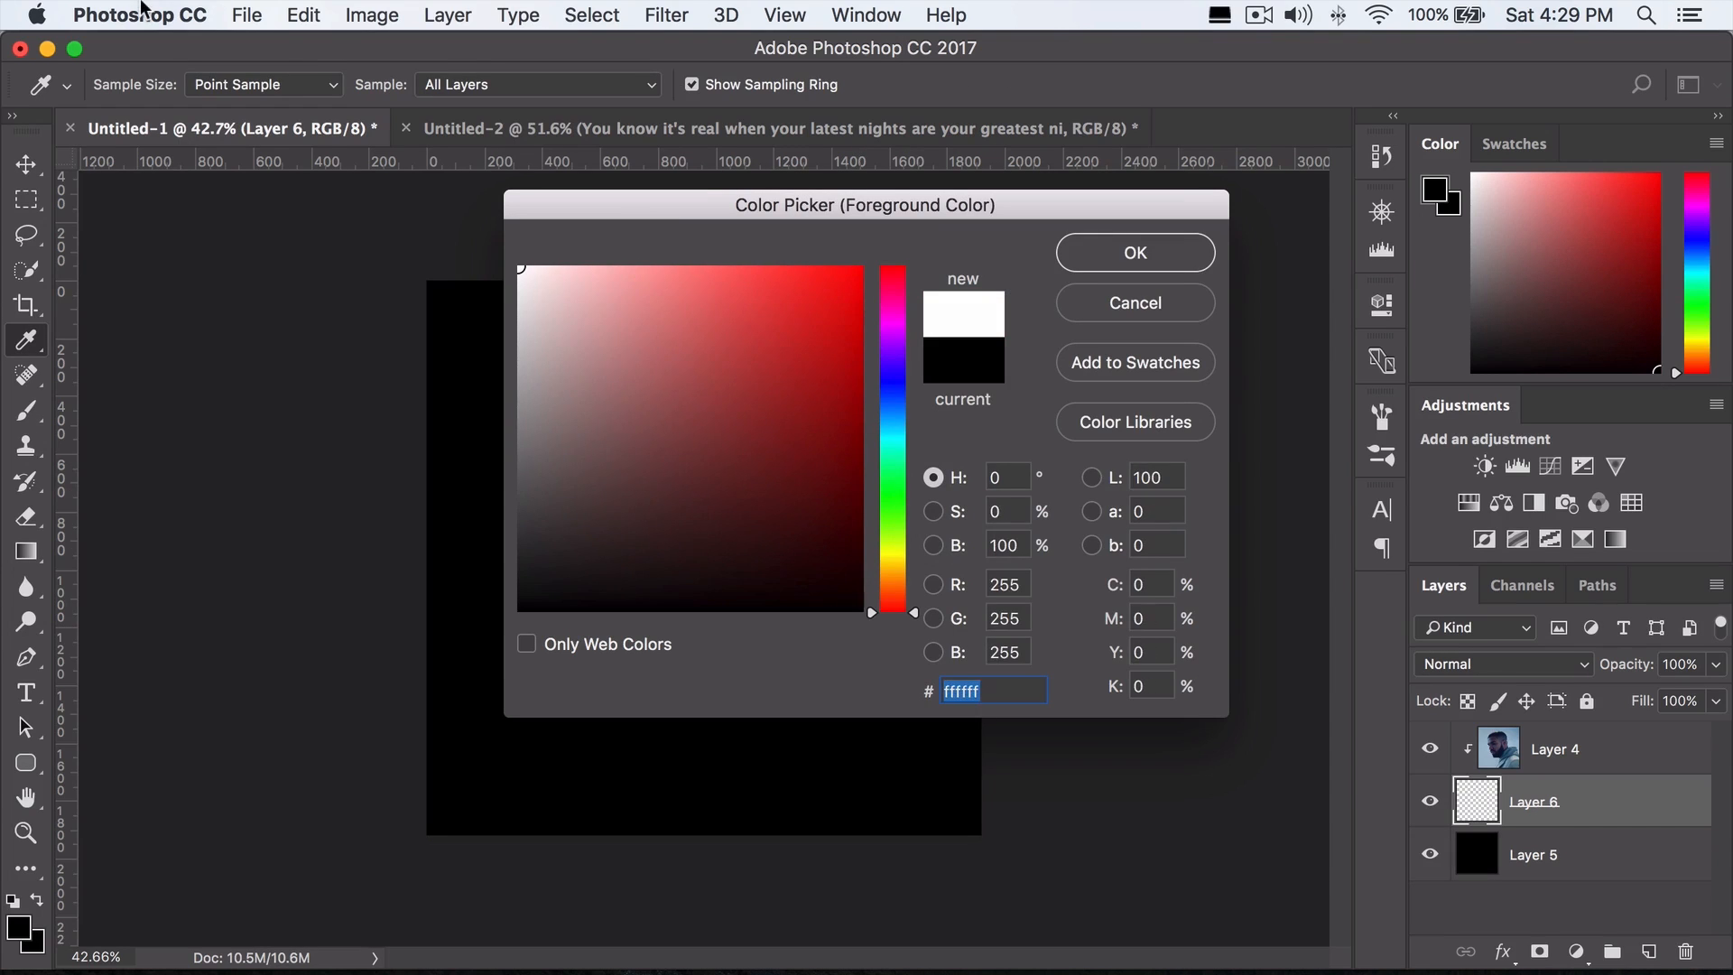
click(1134, 252)
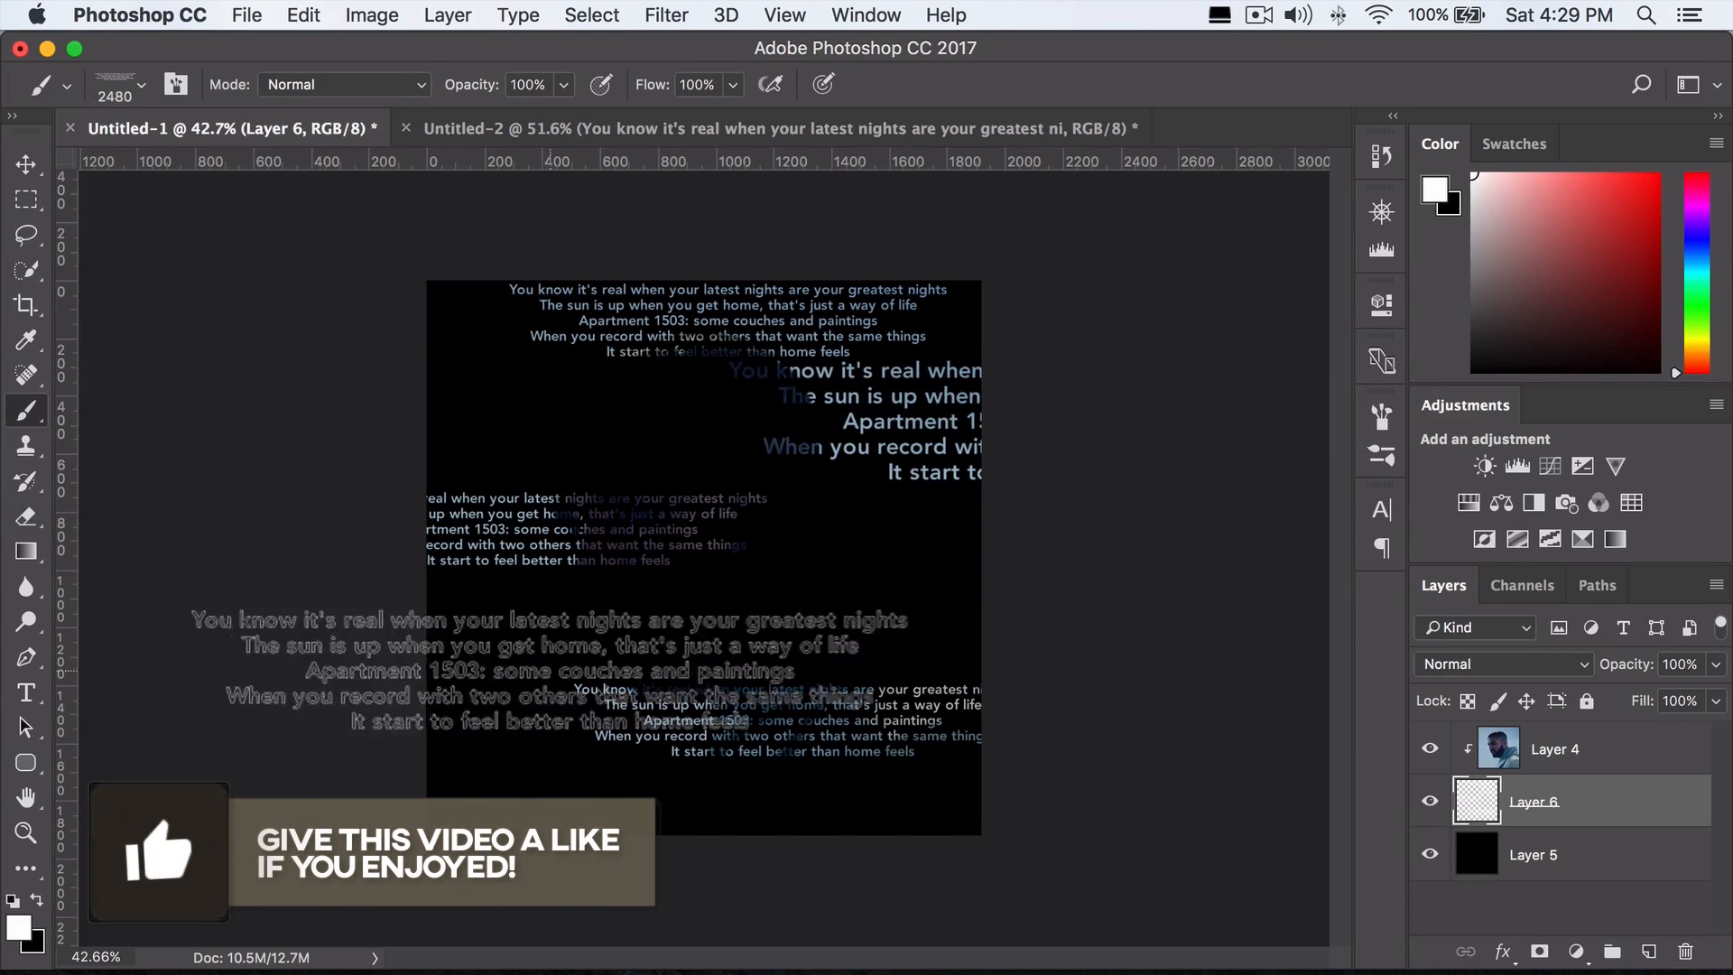
click(141, 85)
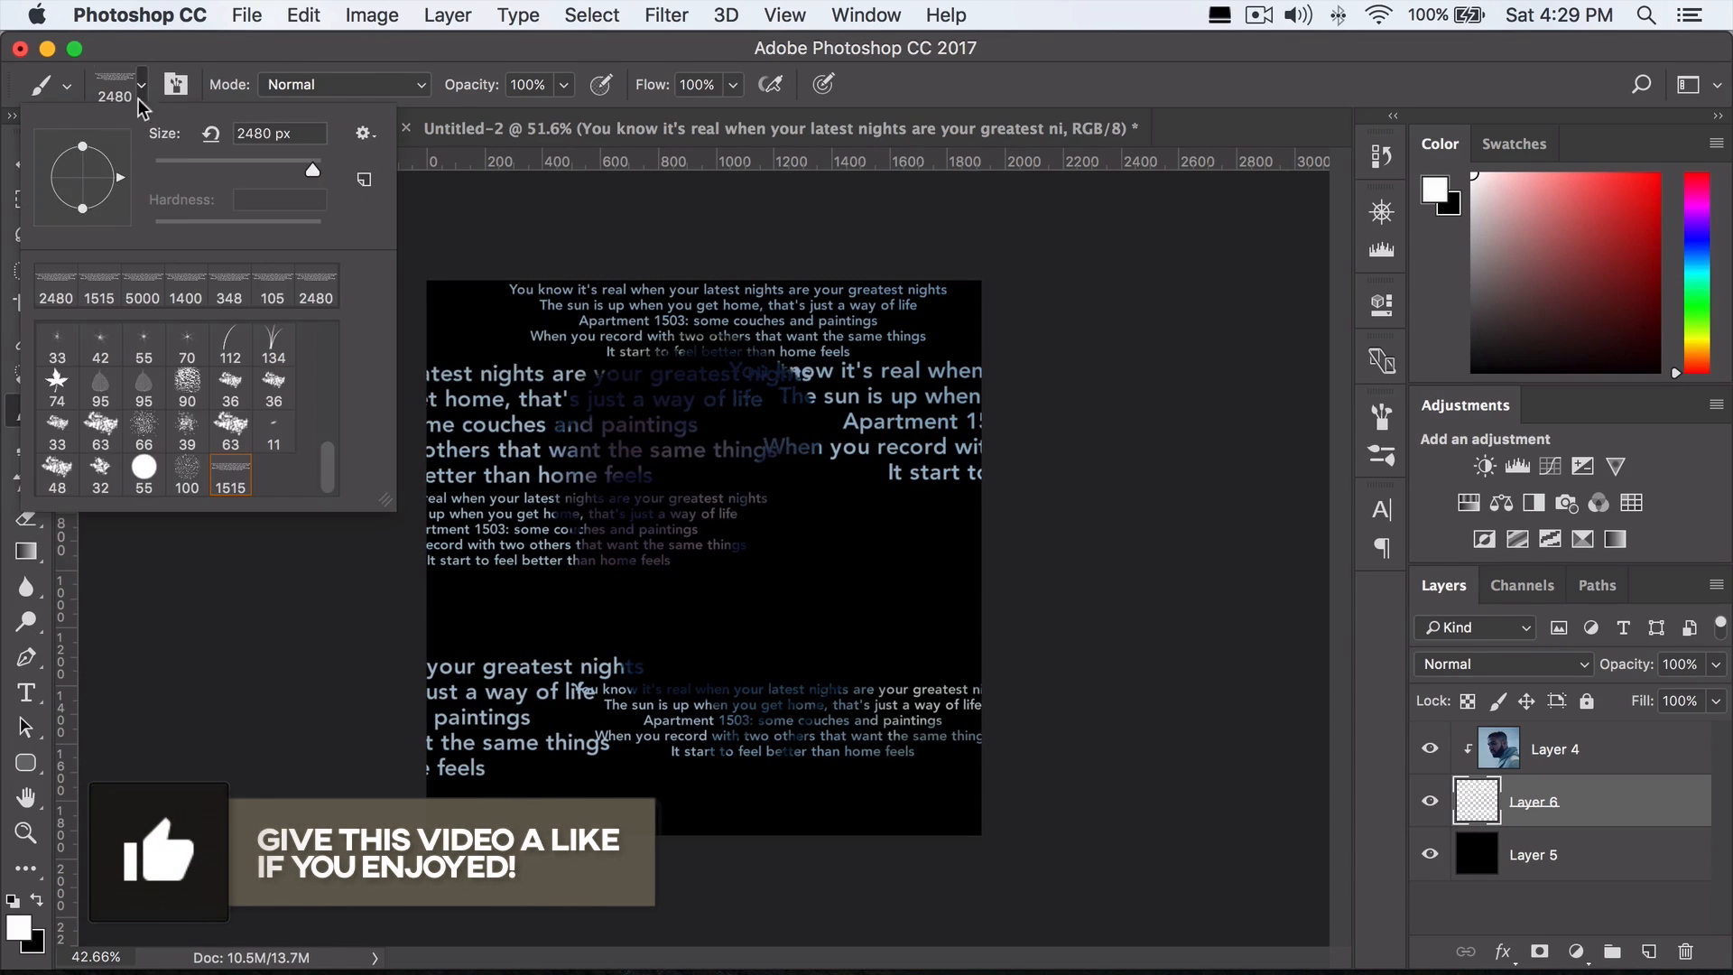
click(221, 128)
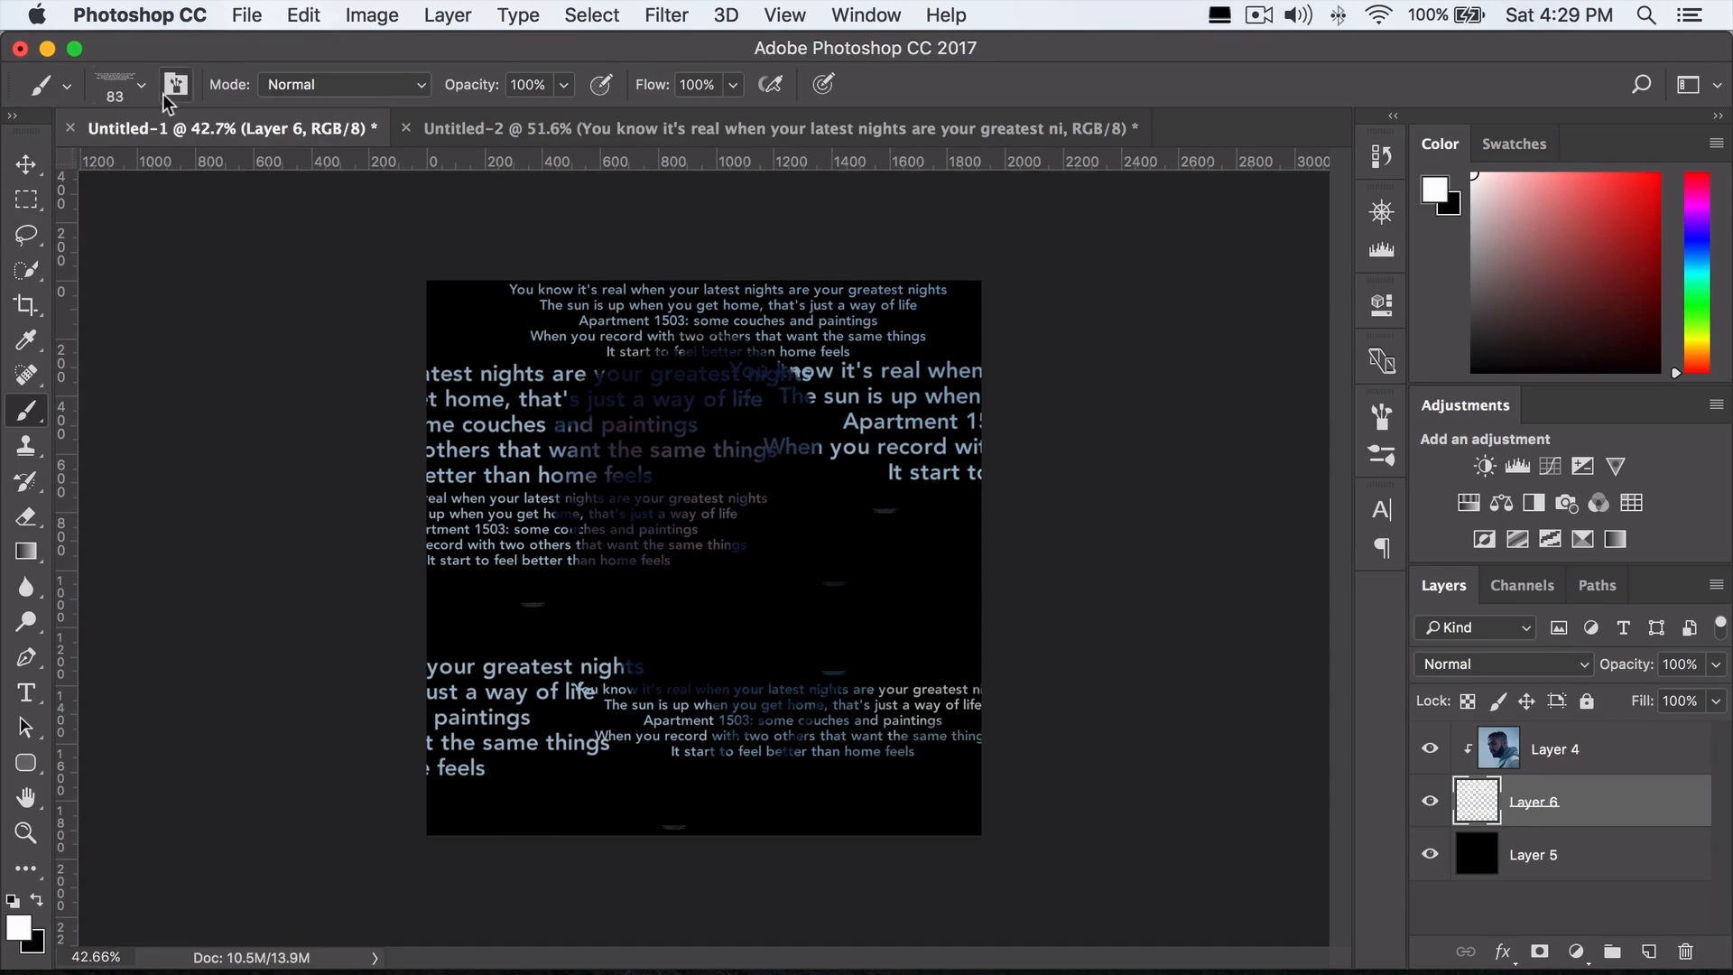
click(141, 84)
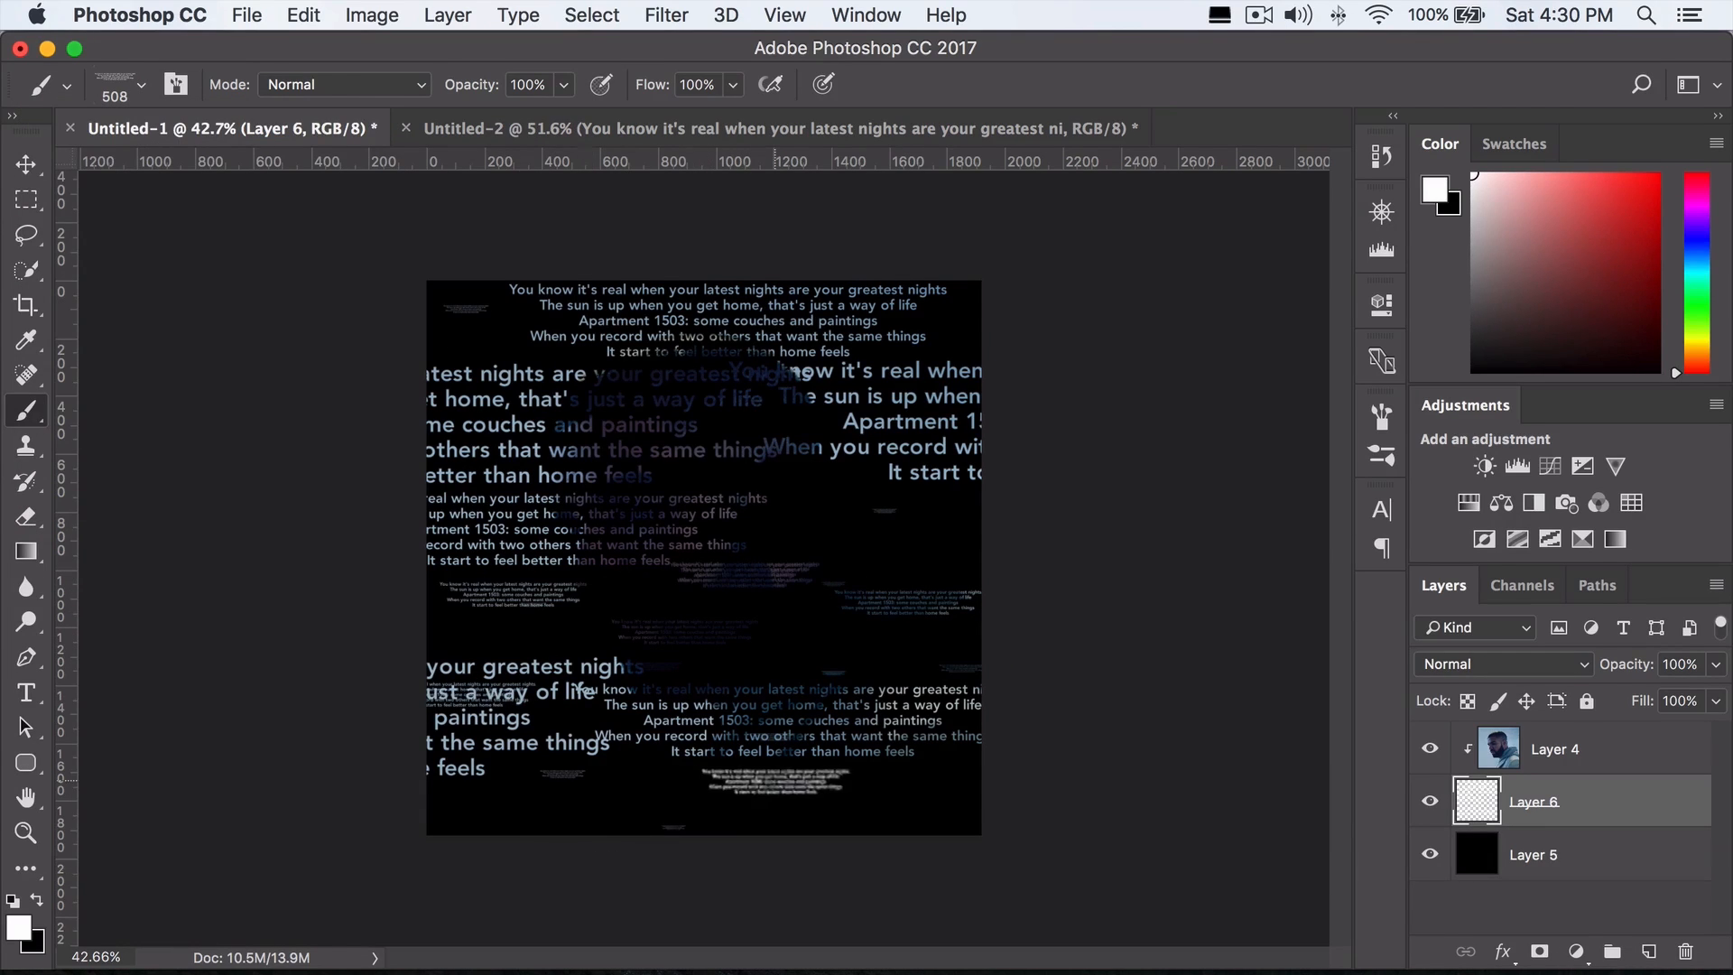
Step: Stamp more lyrics at large and medium brush sizes, including a large copy near the bottom
click(140, 84)
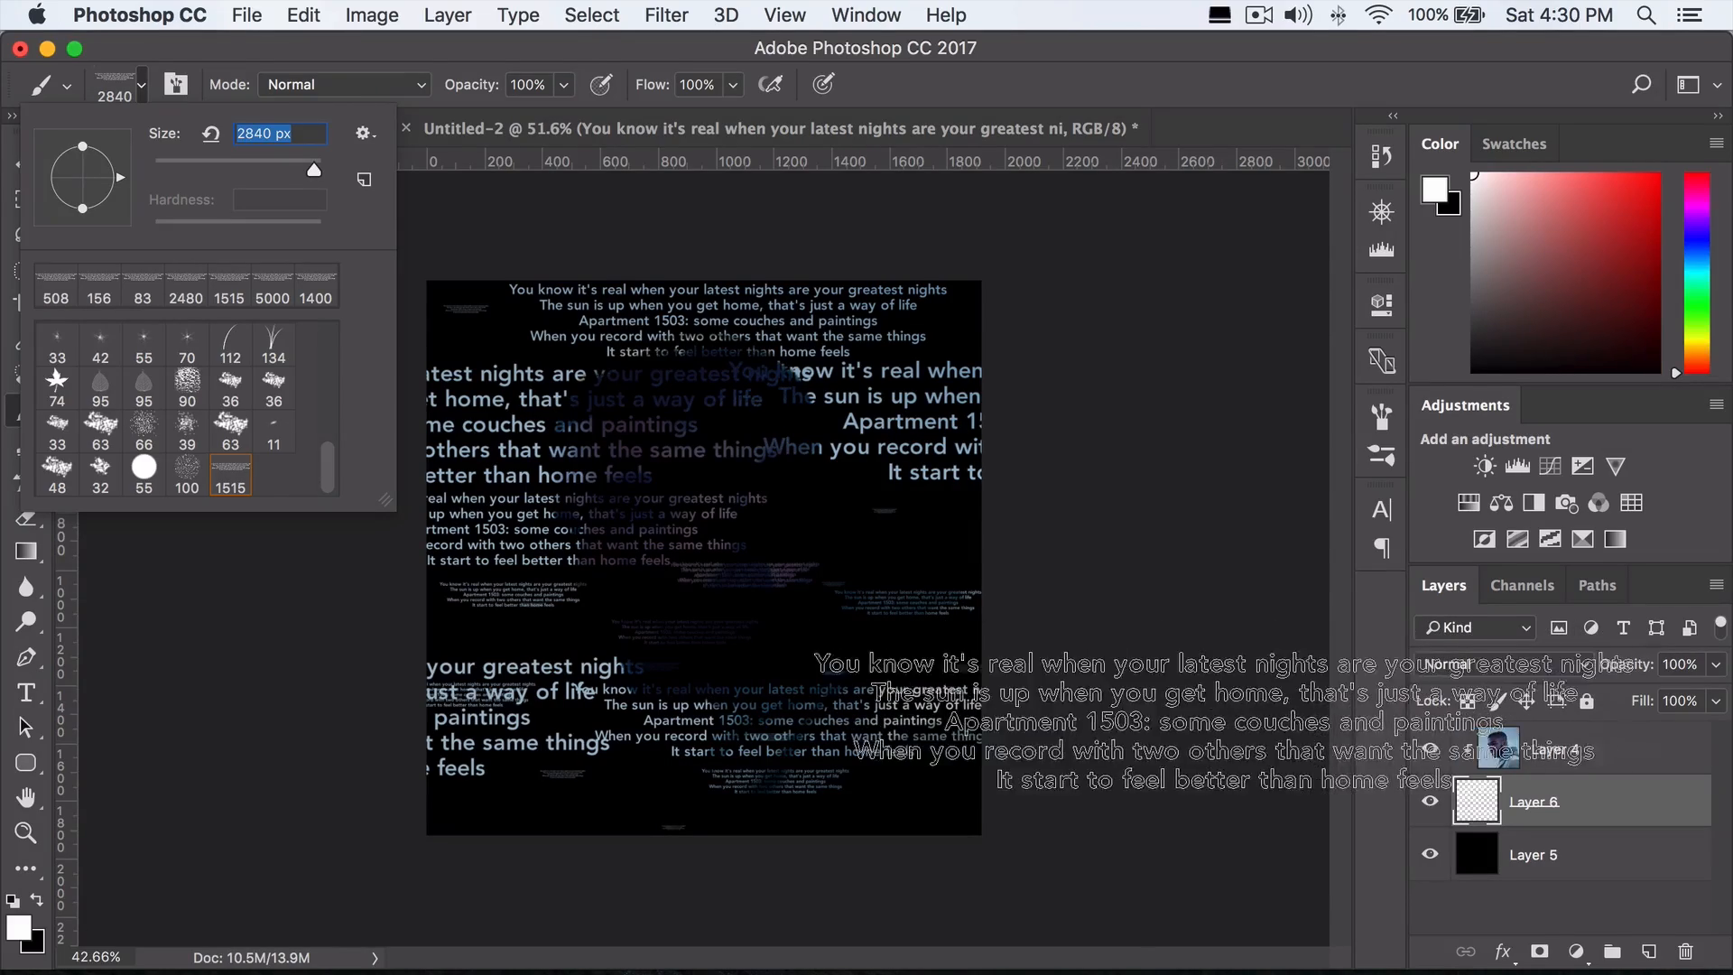
click(228, 128)
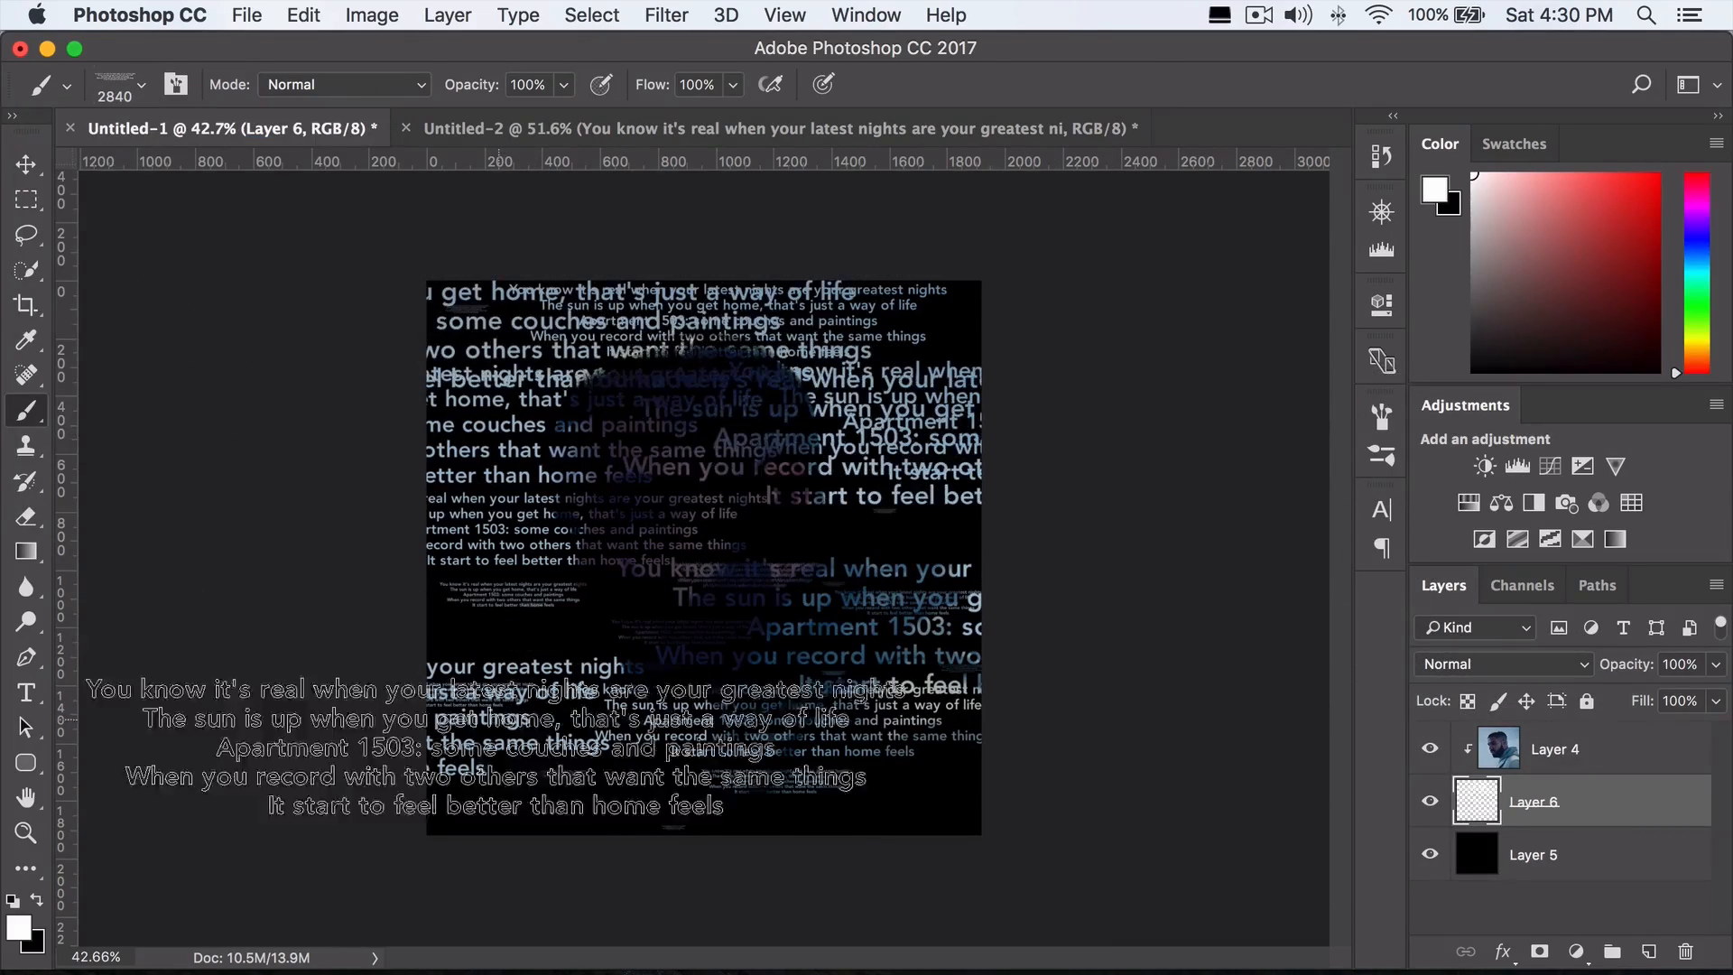
click(141, 85)
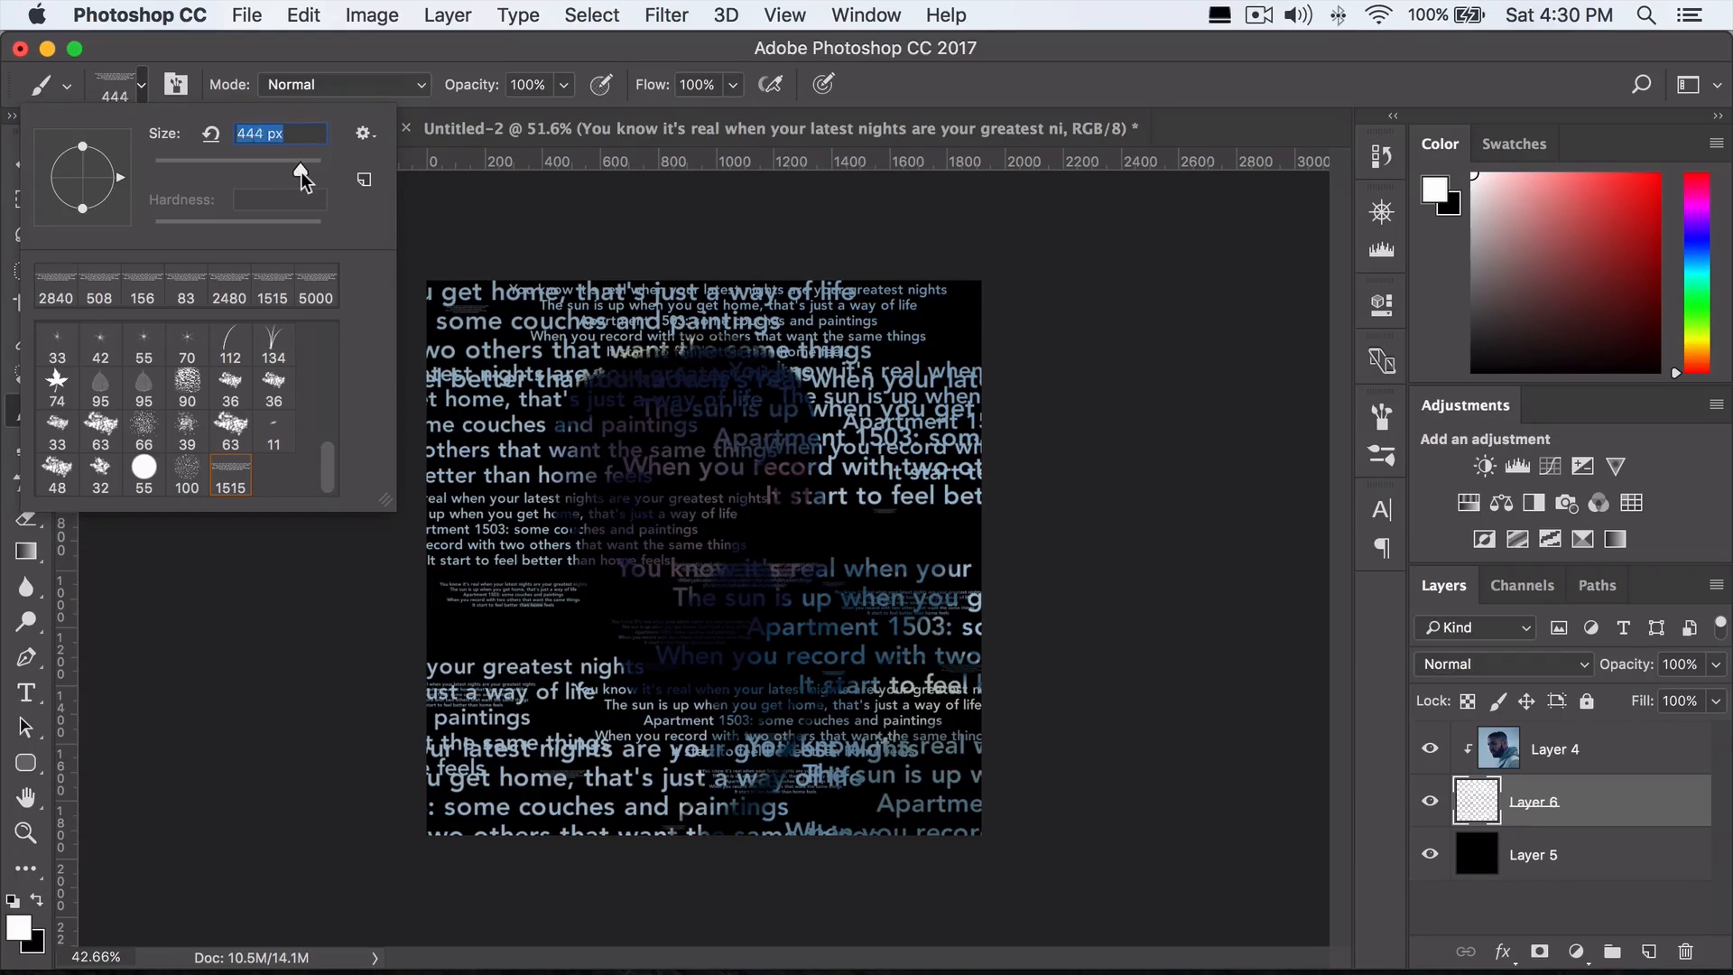
click(216, 128)
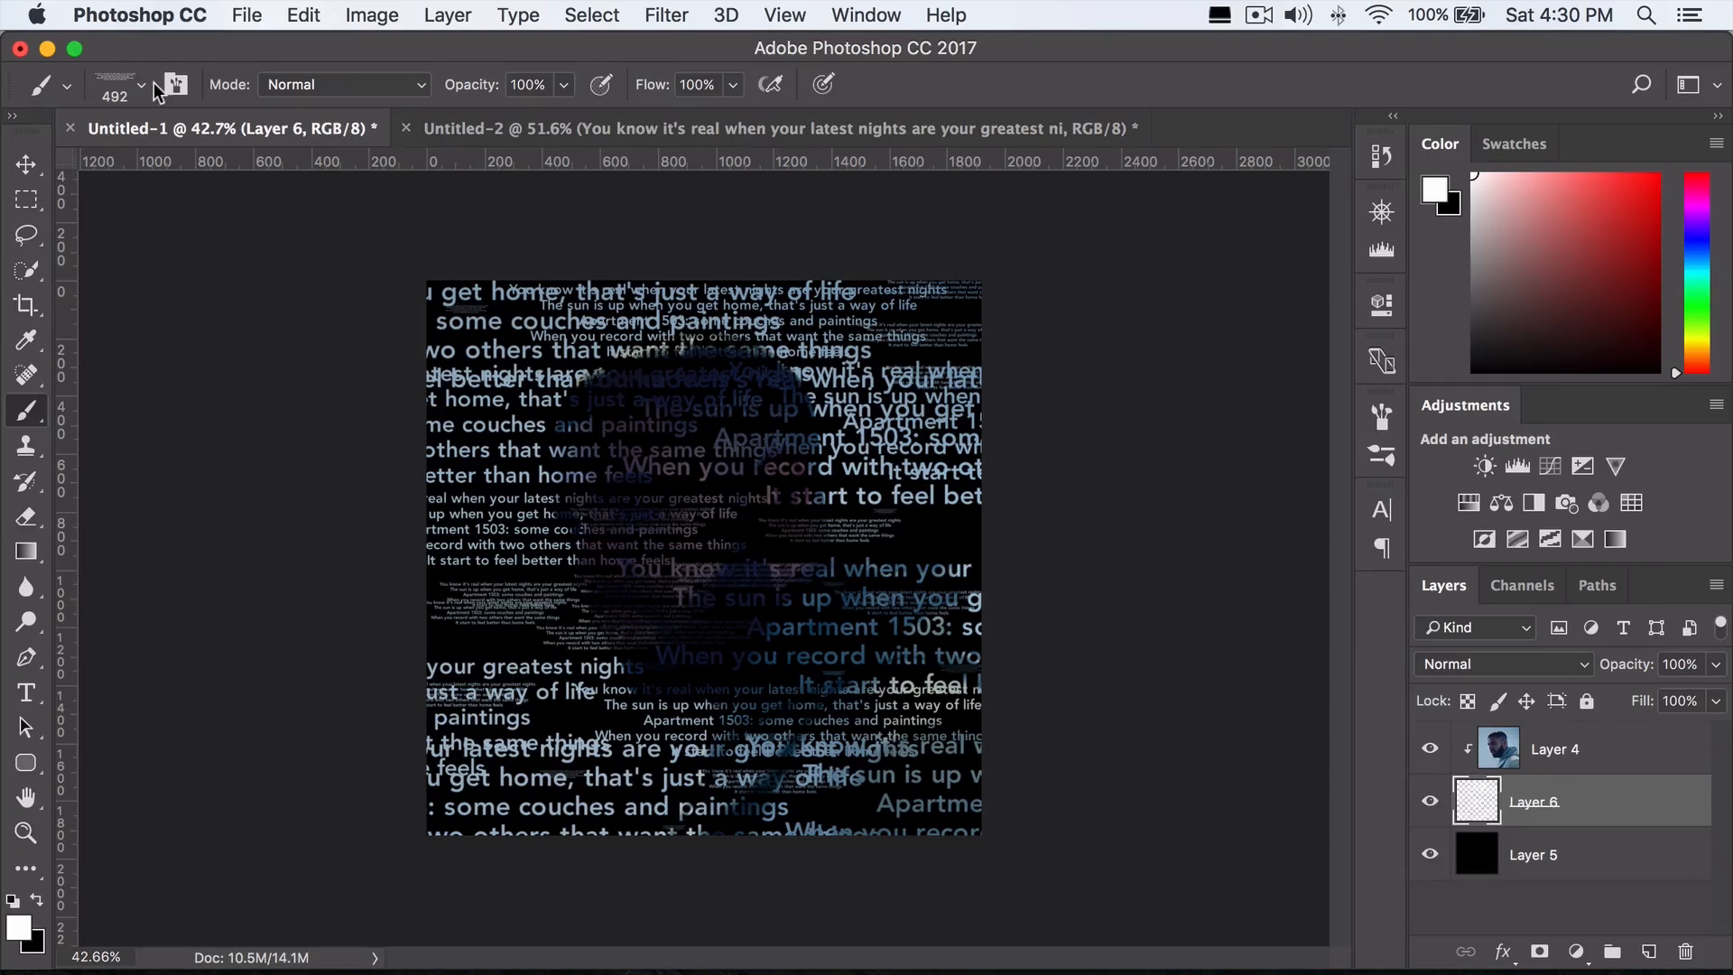
click(141, 85)
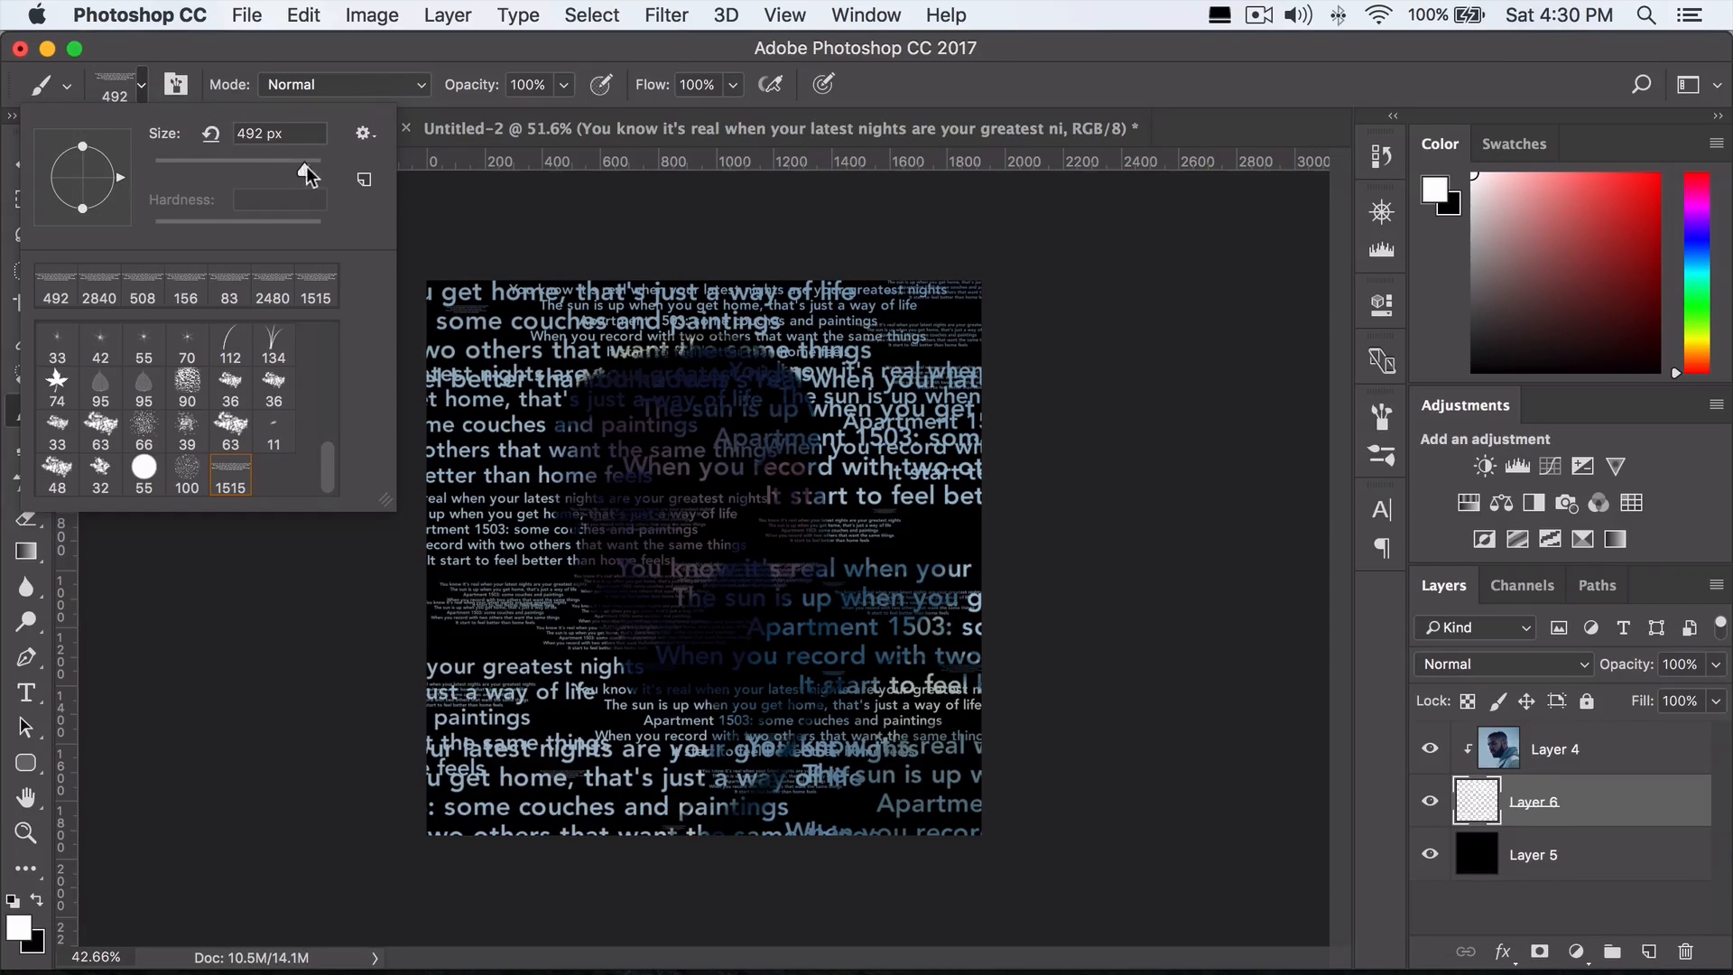
click(215, 127)
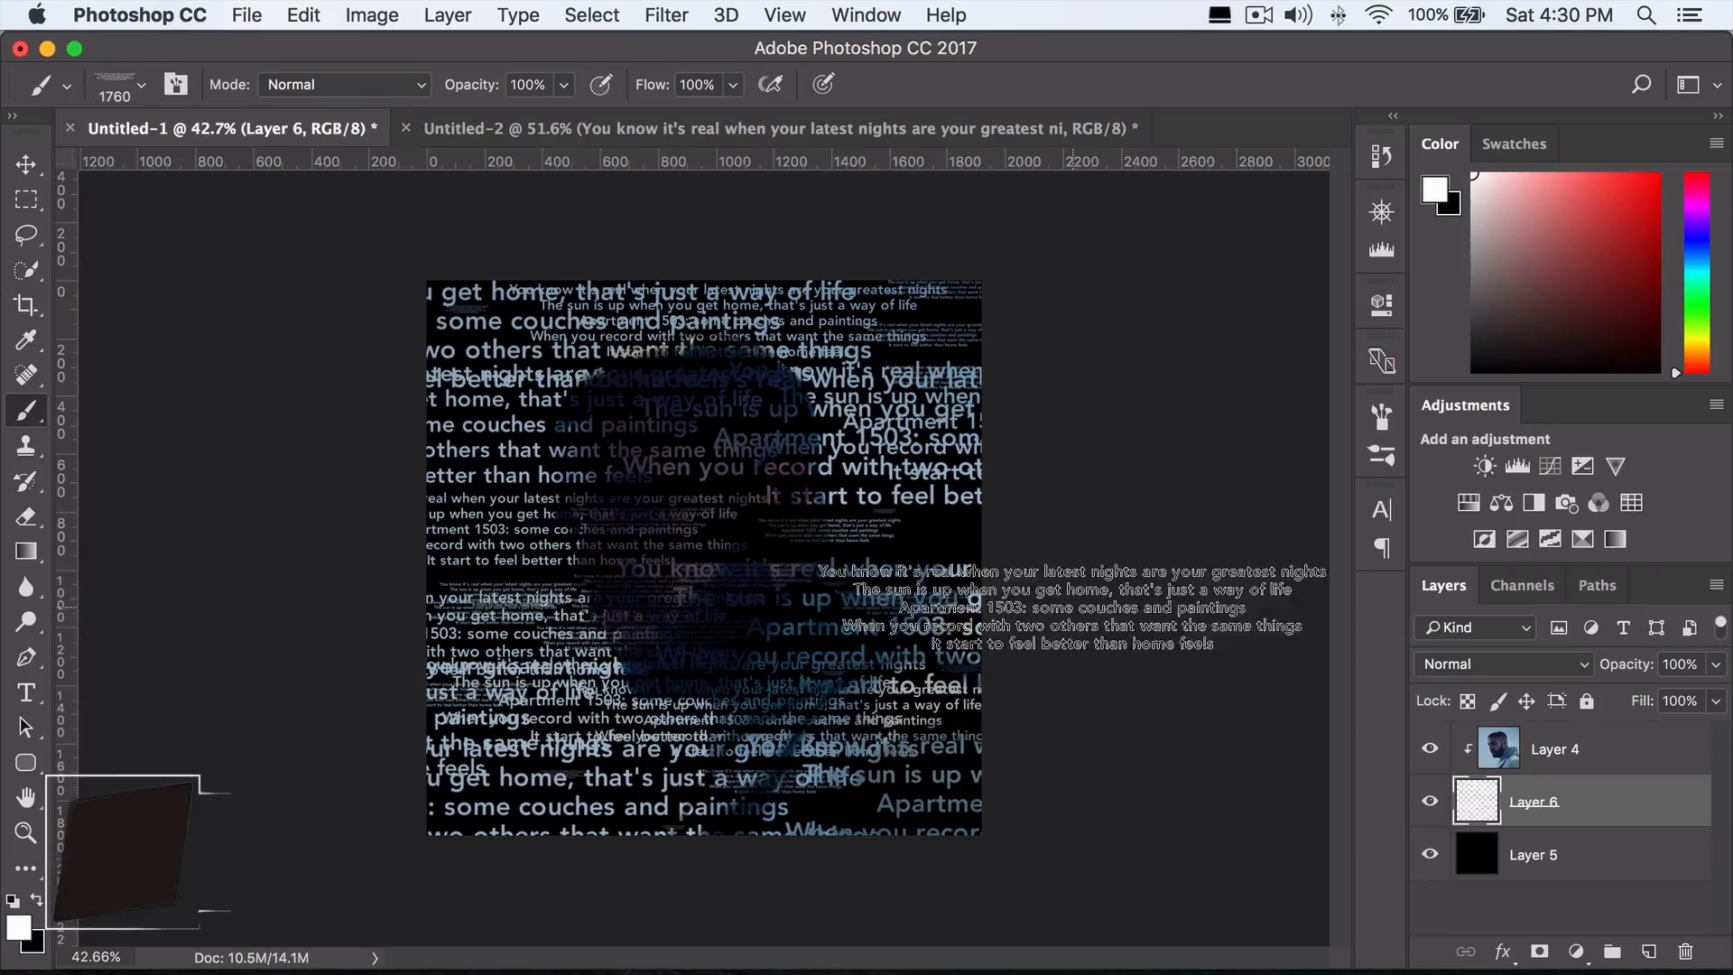